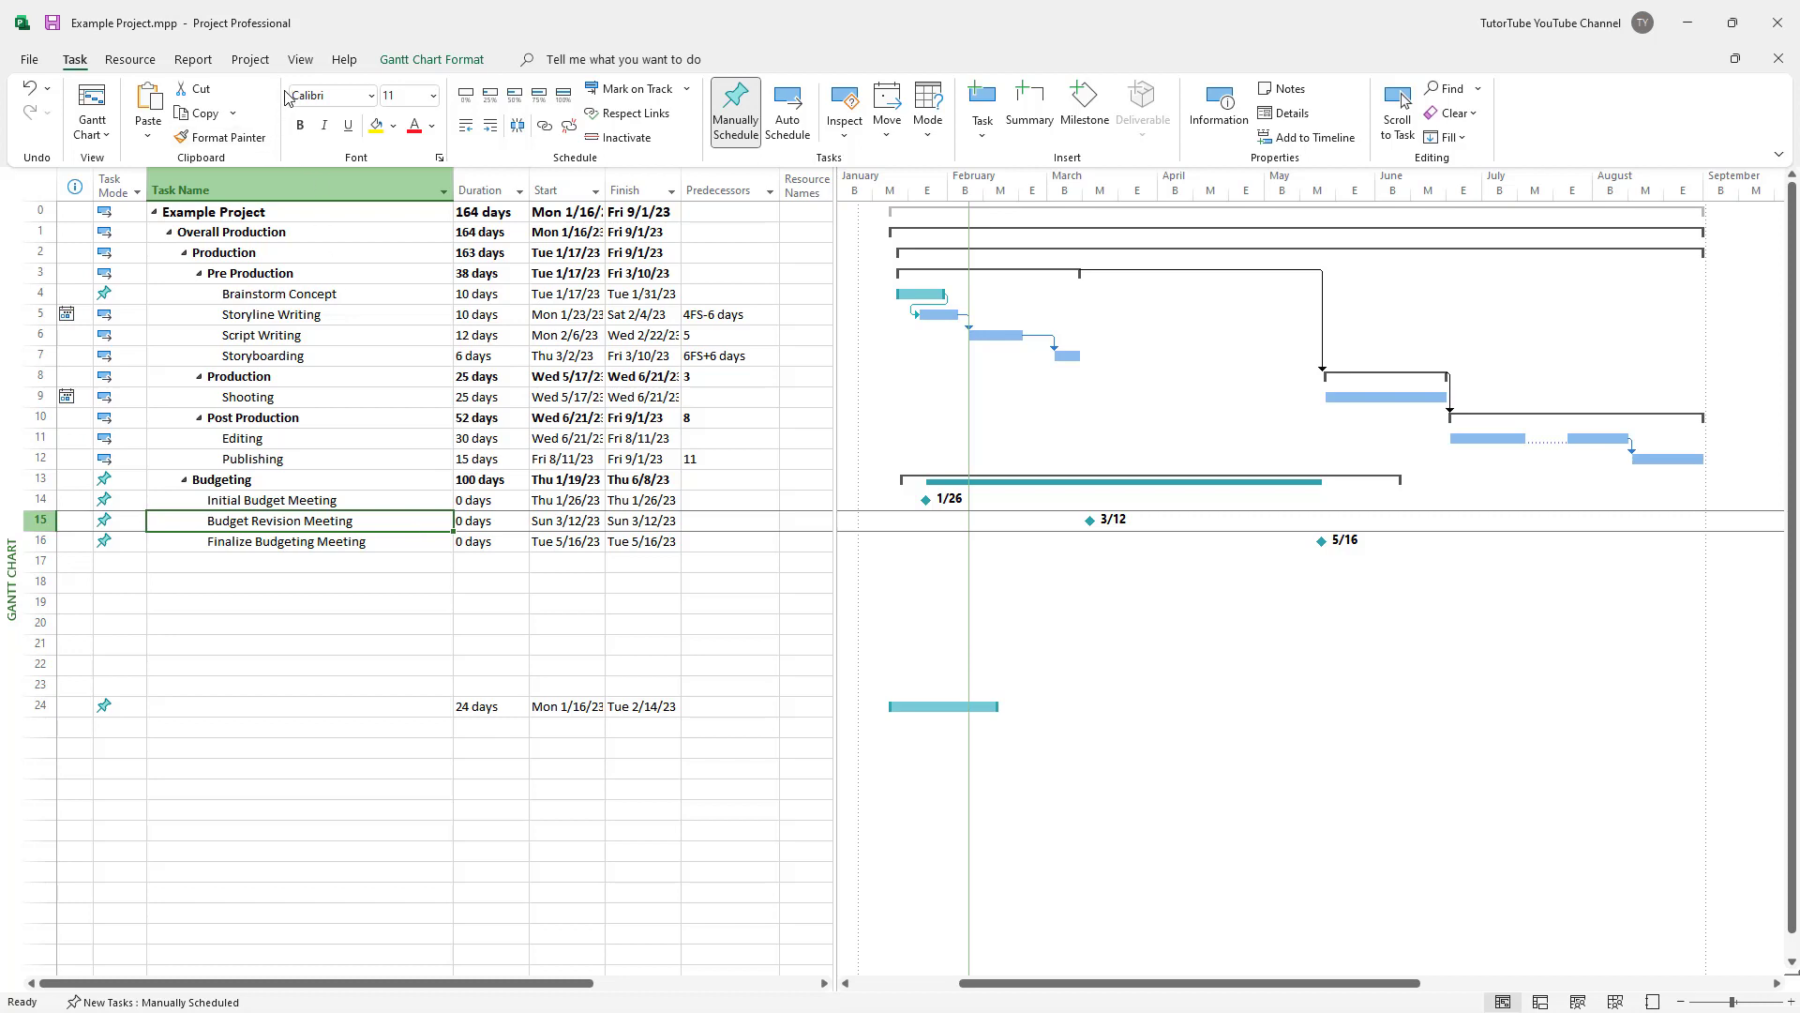
Step: Switch from the Gantt chart to the Resource Sheet view
left_click(300, 59)
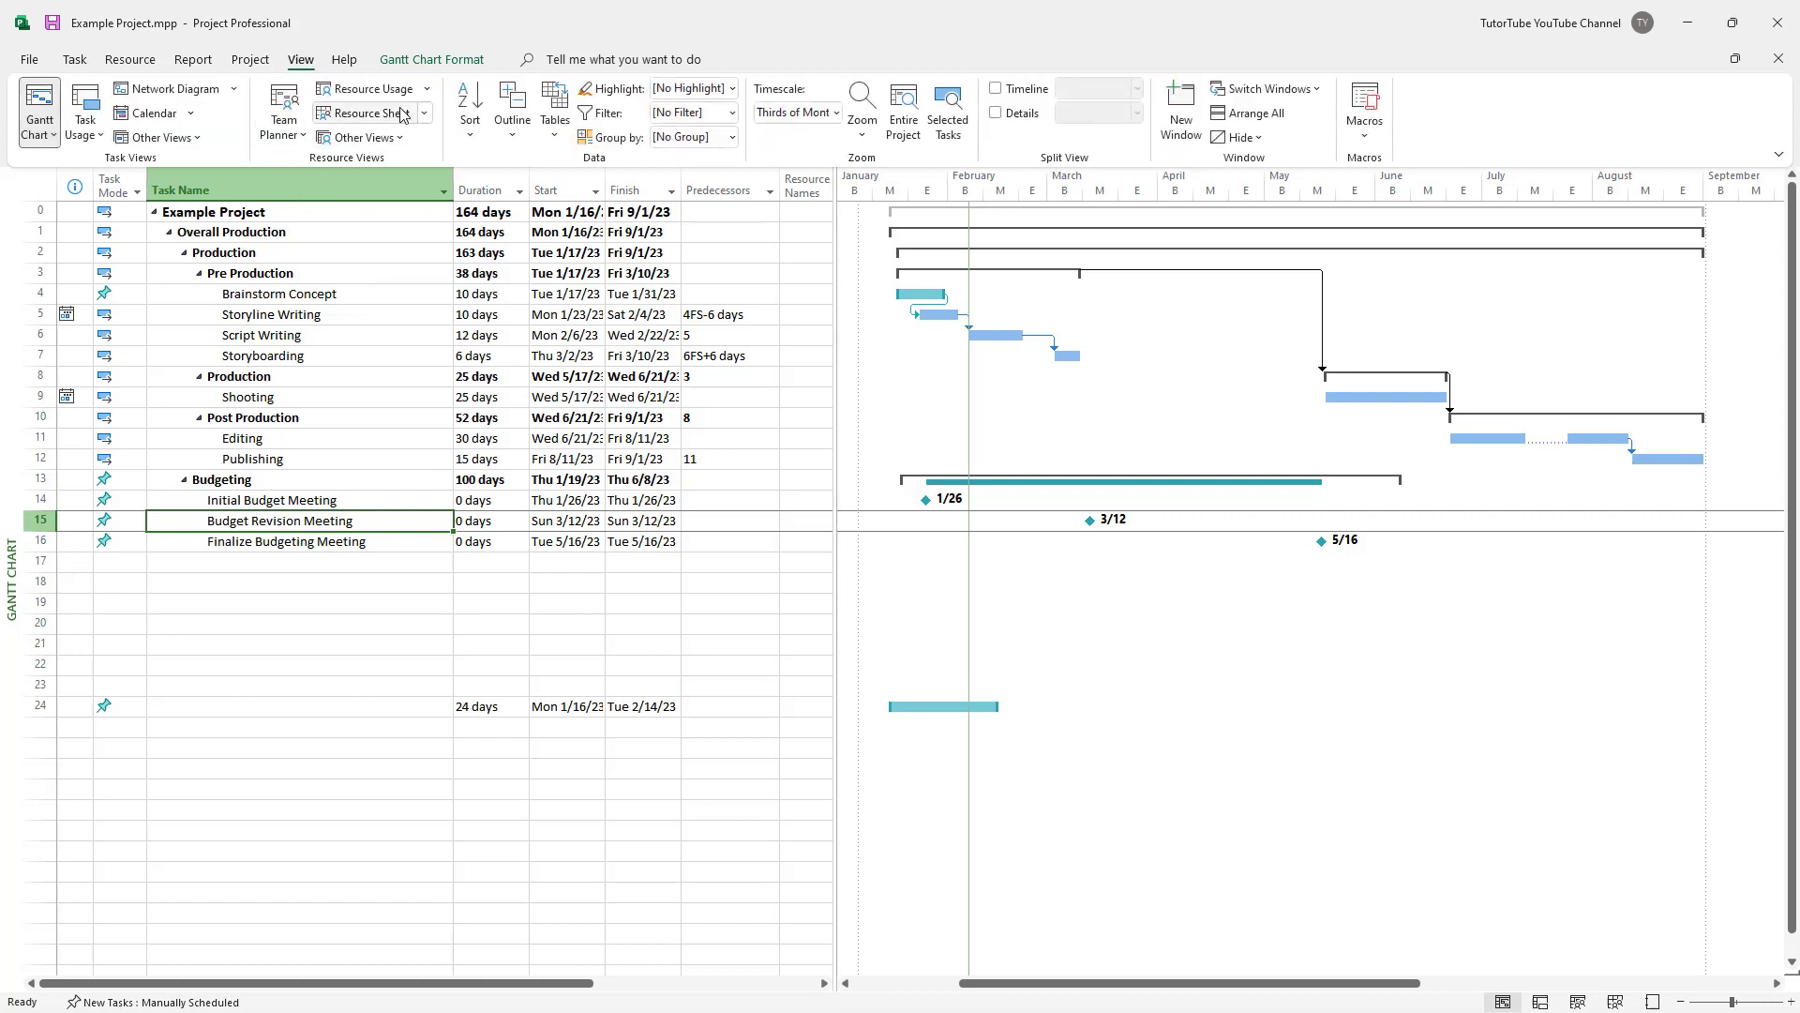
left_click(368, 112)
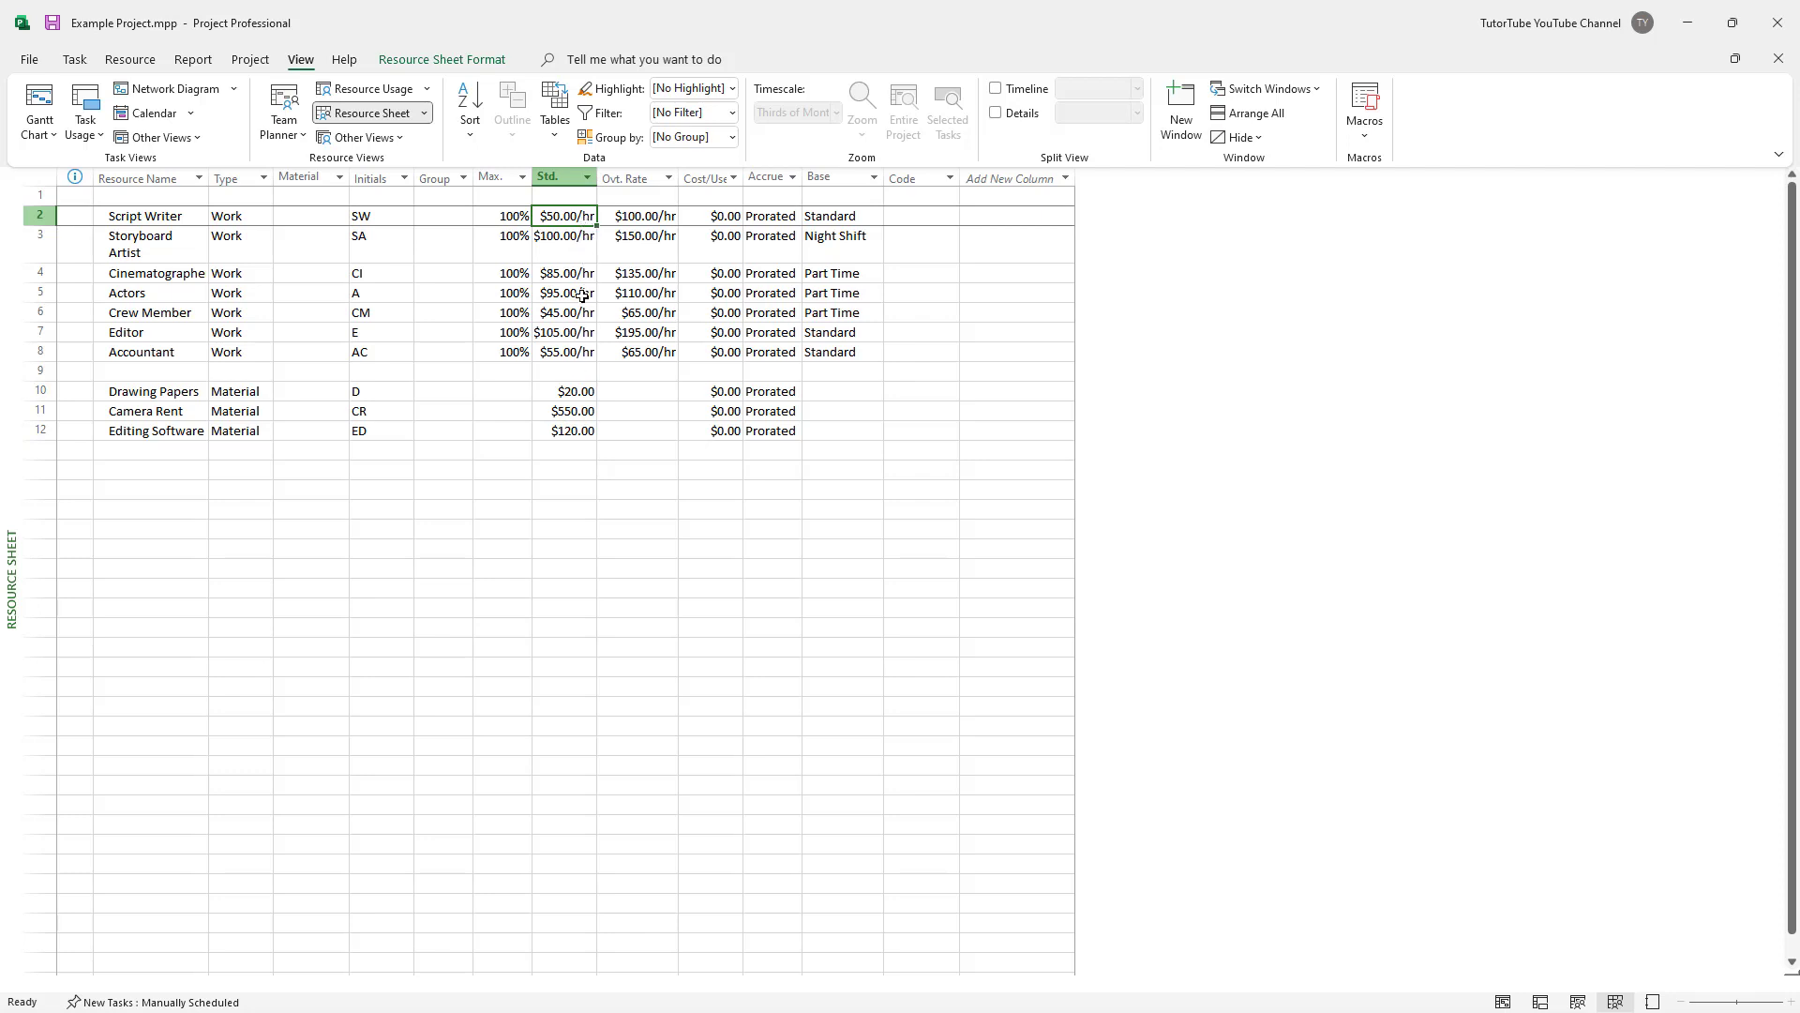
mouse_move(583, 279)
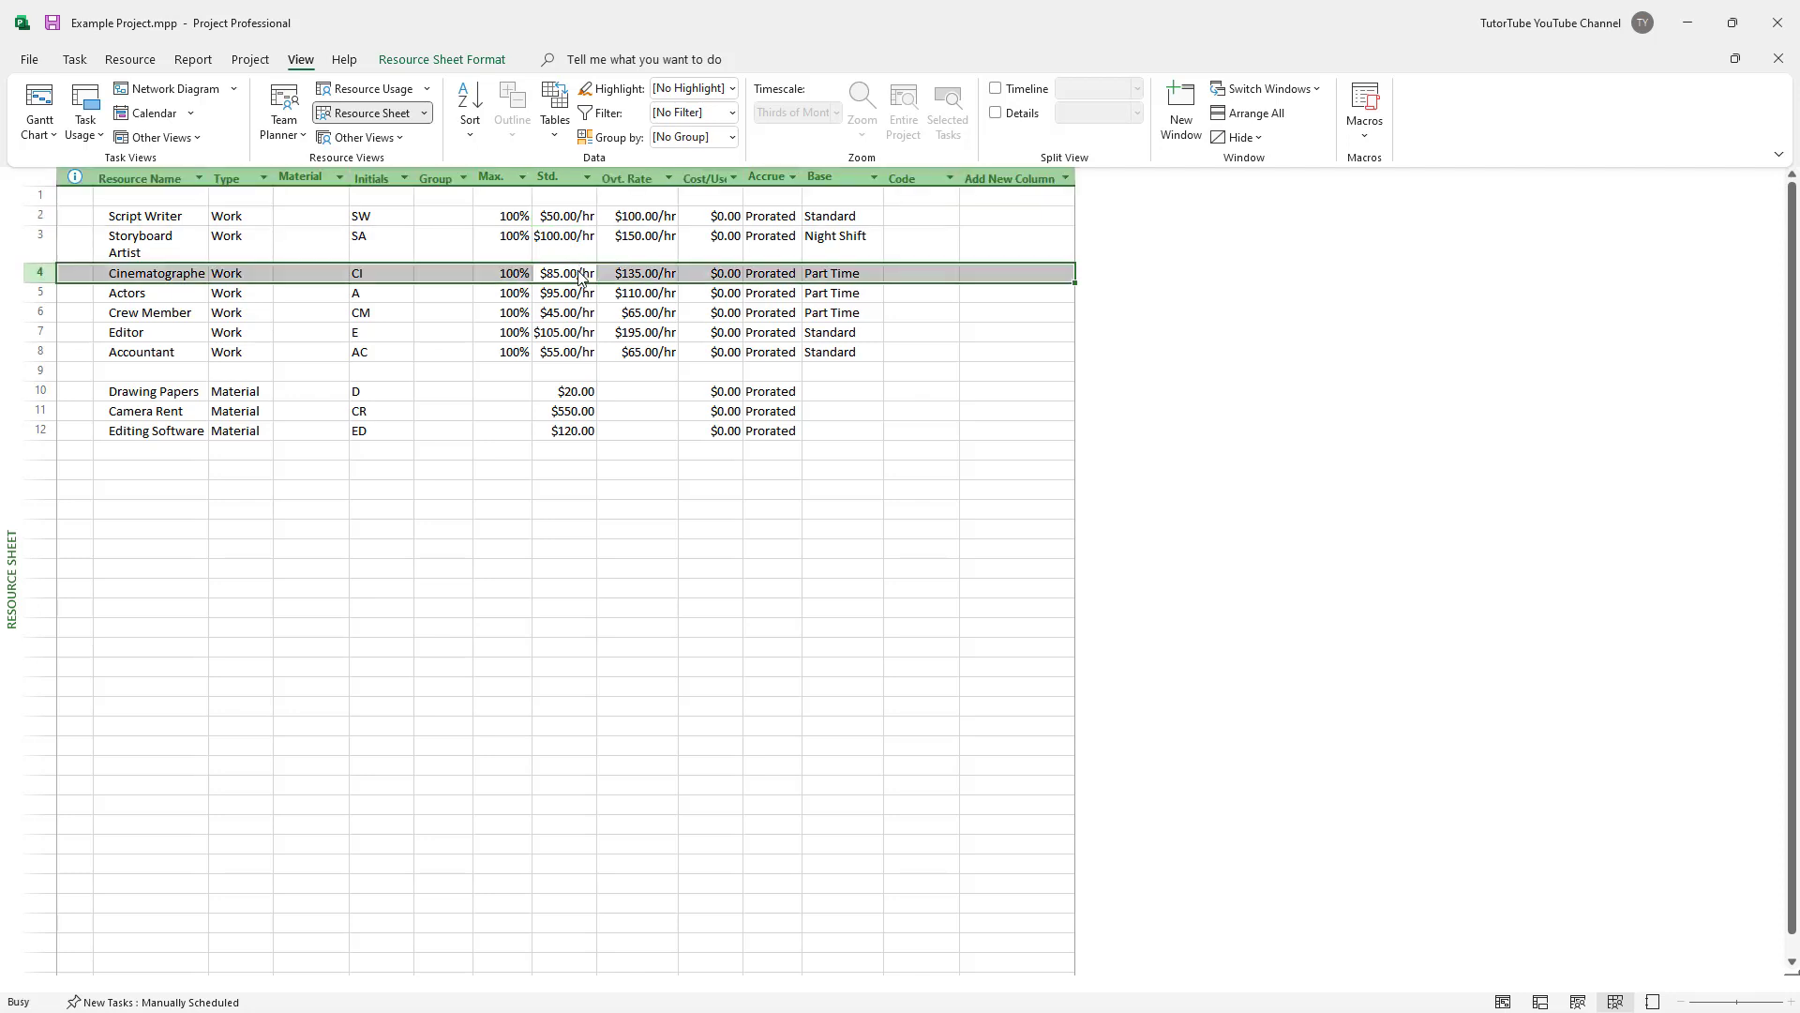
double_click(566, 271)
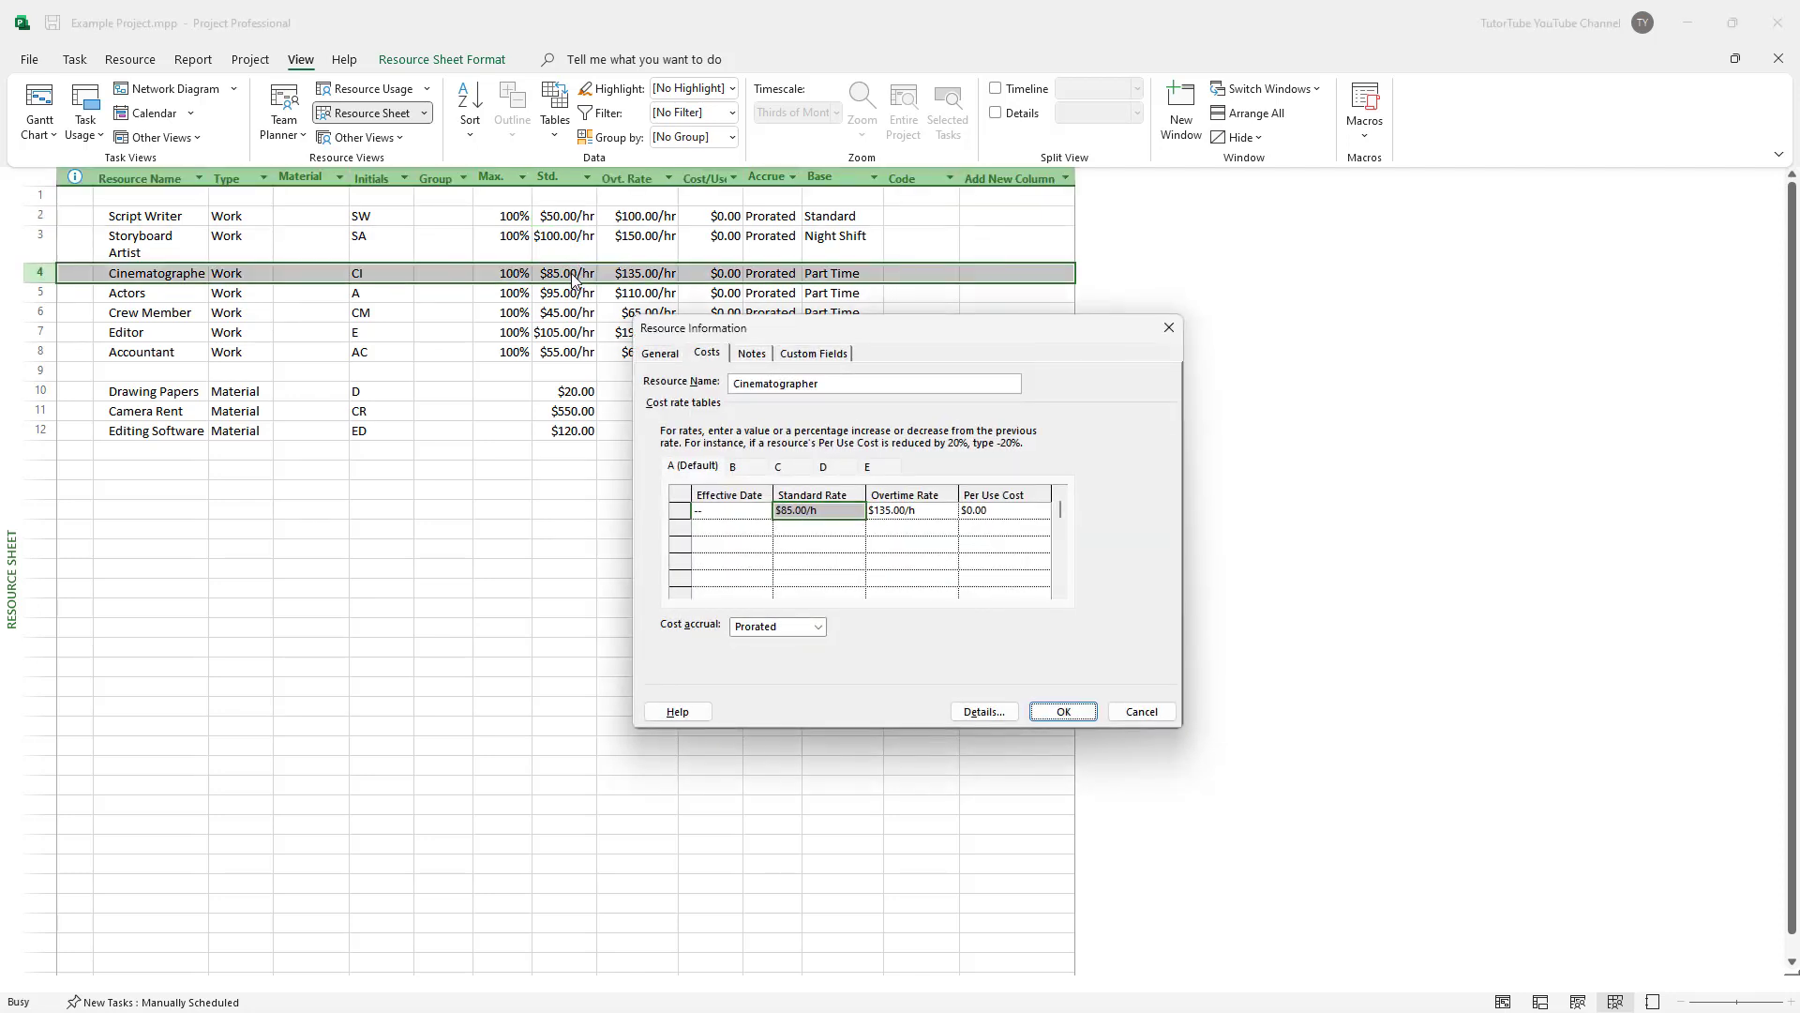
left_click(811, 510)
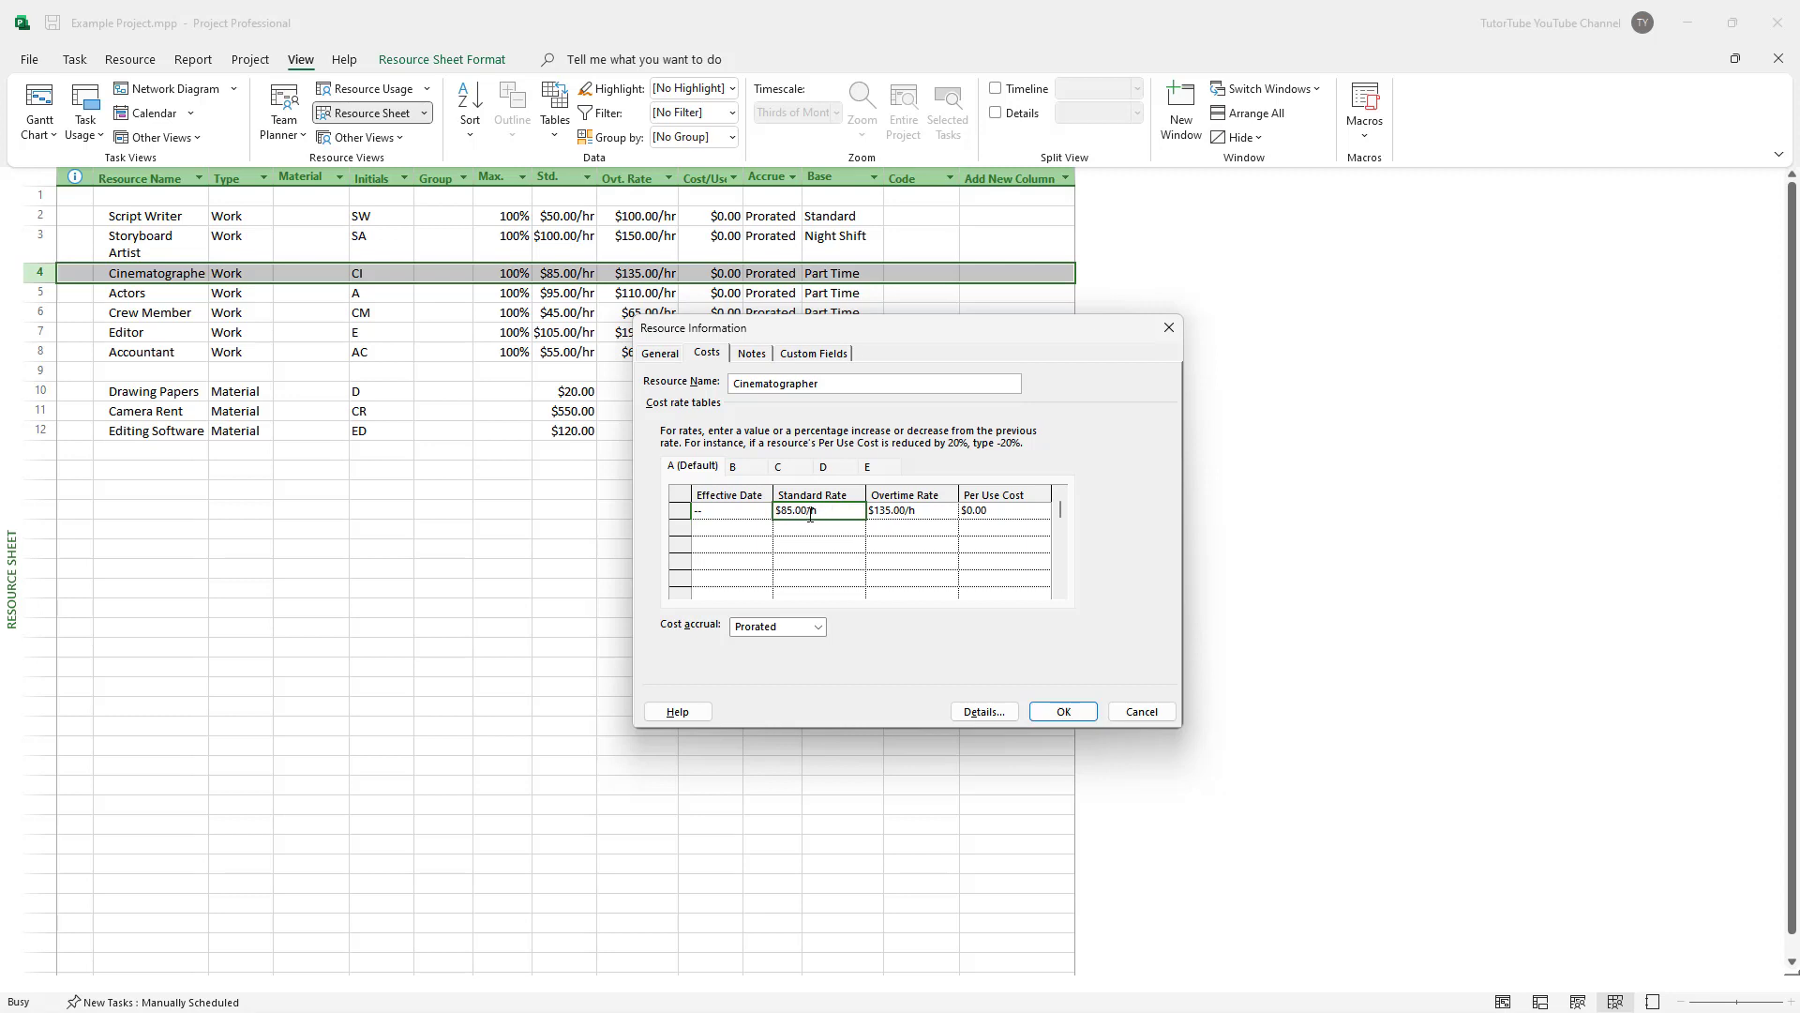
left_click(1060, 711)
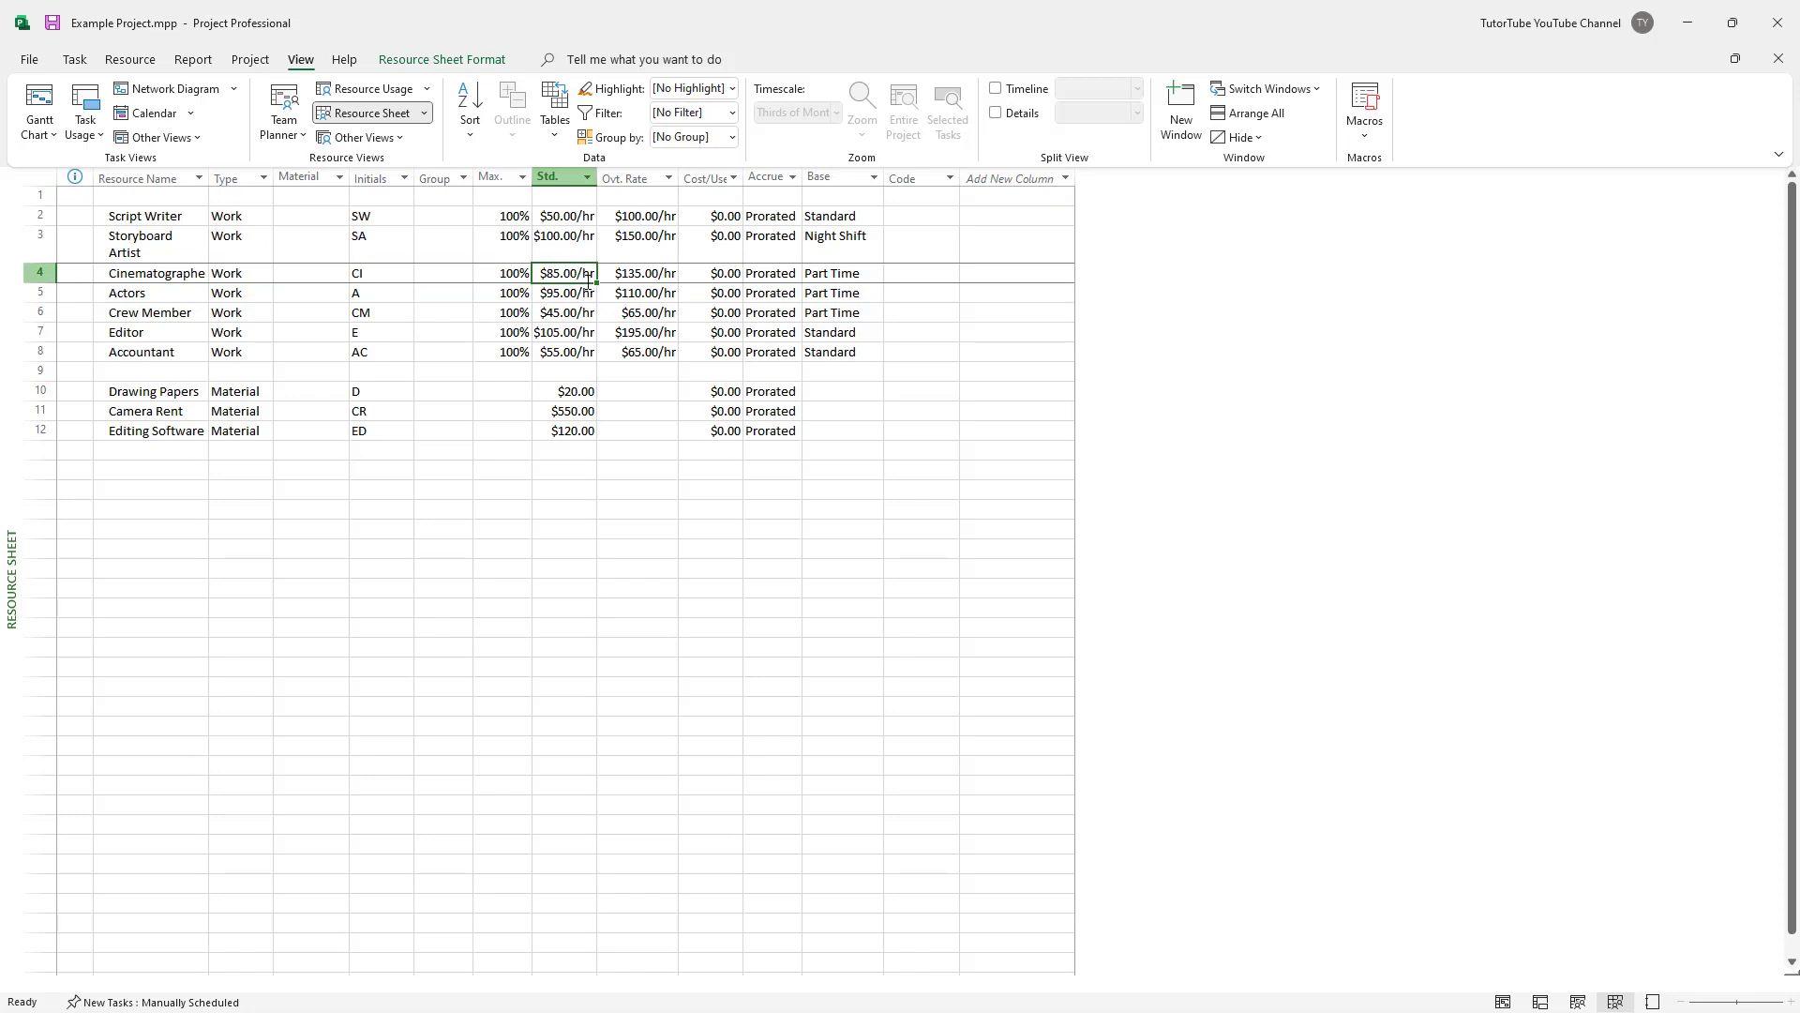
Step: Try weekly and monthly units on the Cinematographer's rate, then confirm $85.00/hr in Resource Information
double_click(563, 273)
type("we")
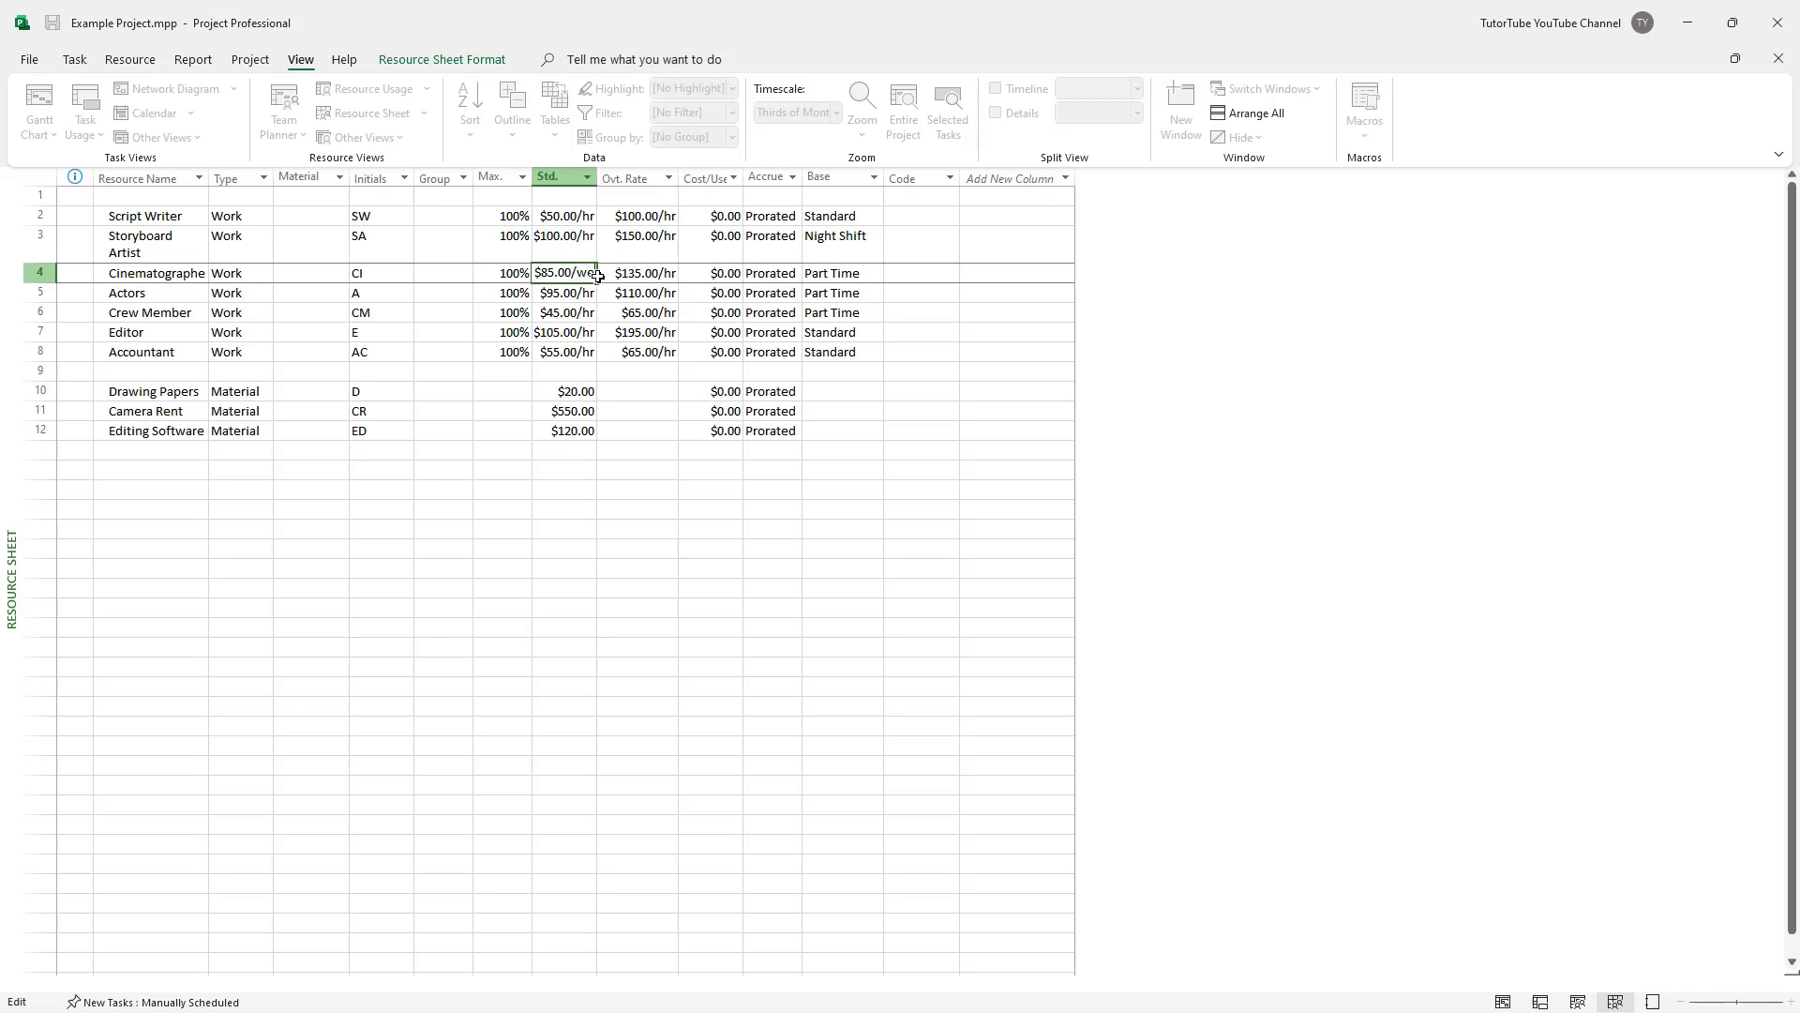
left_click(563, 292)
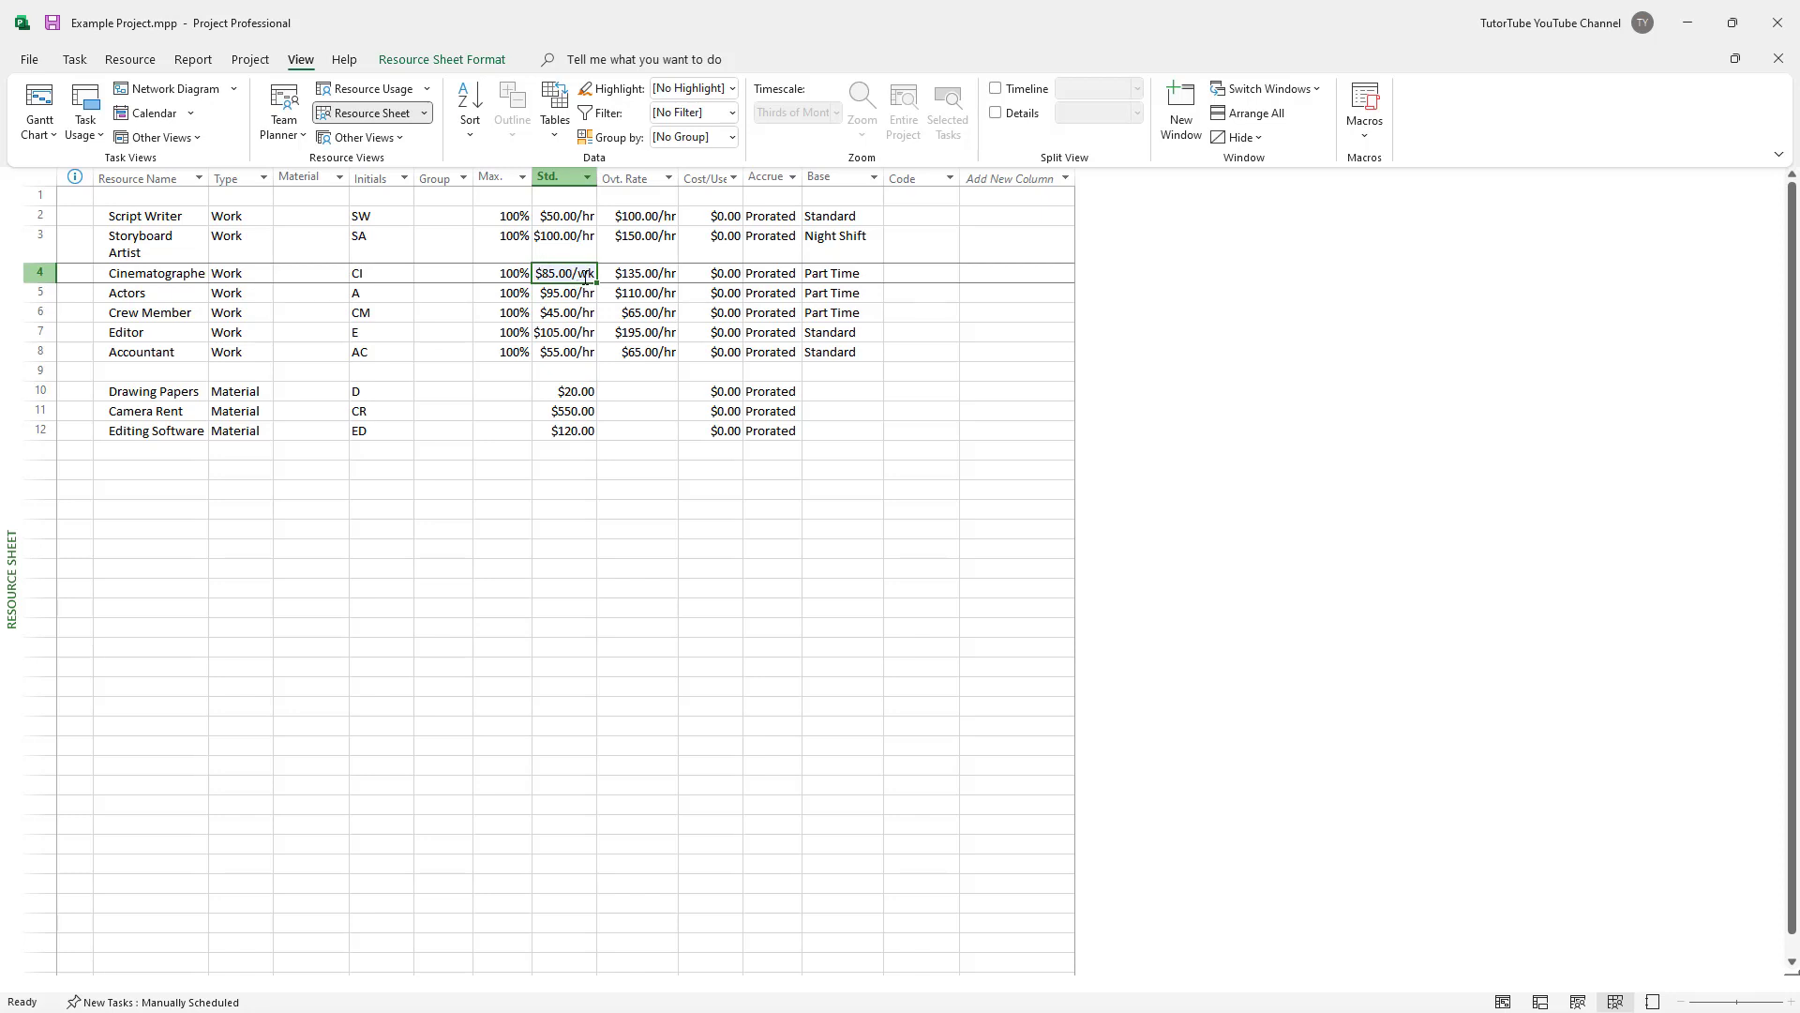
double_click(580, 272)
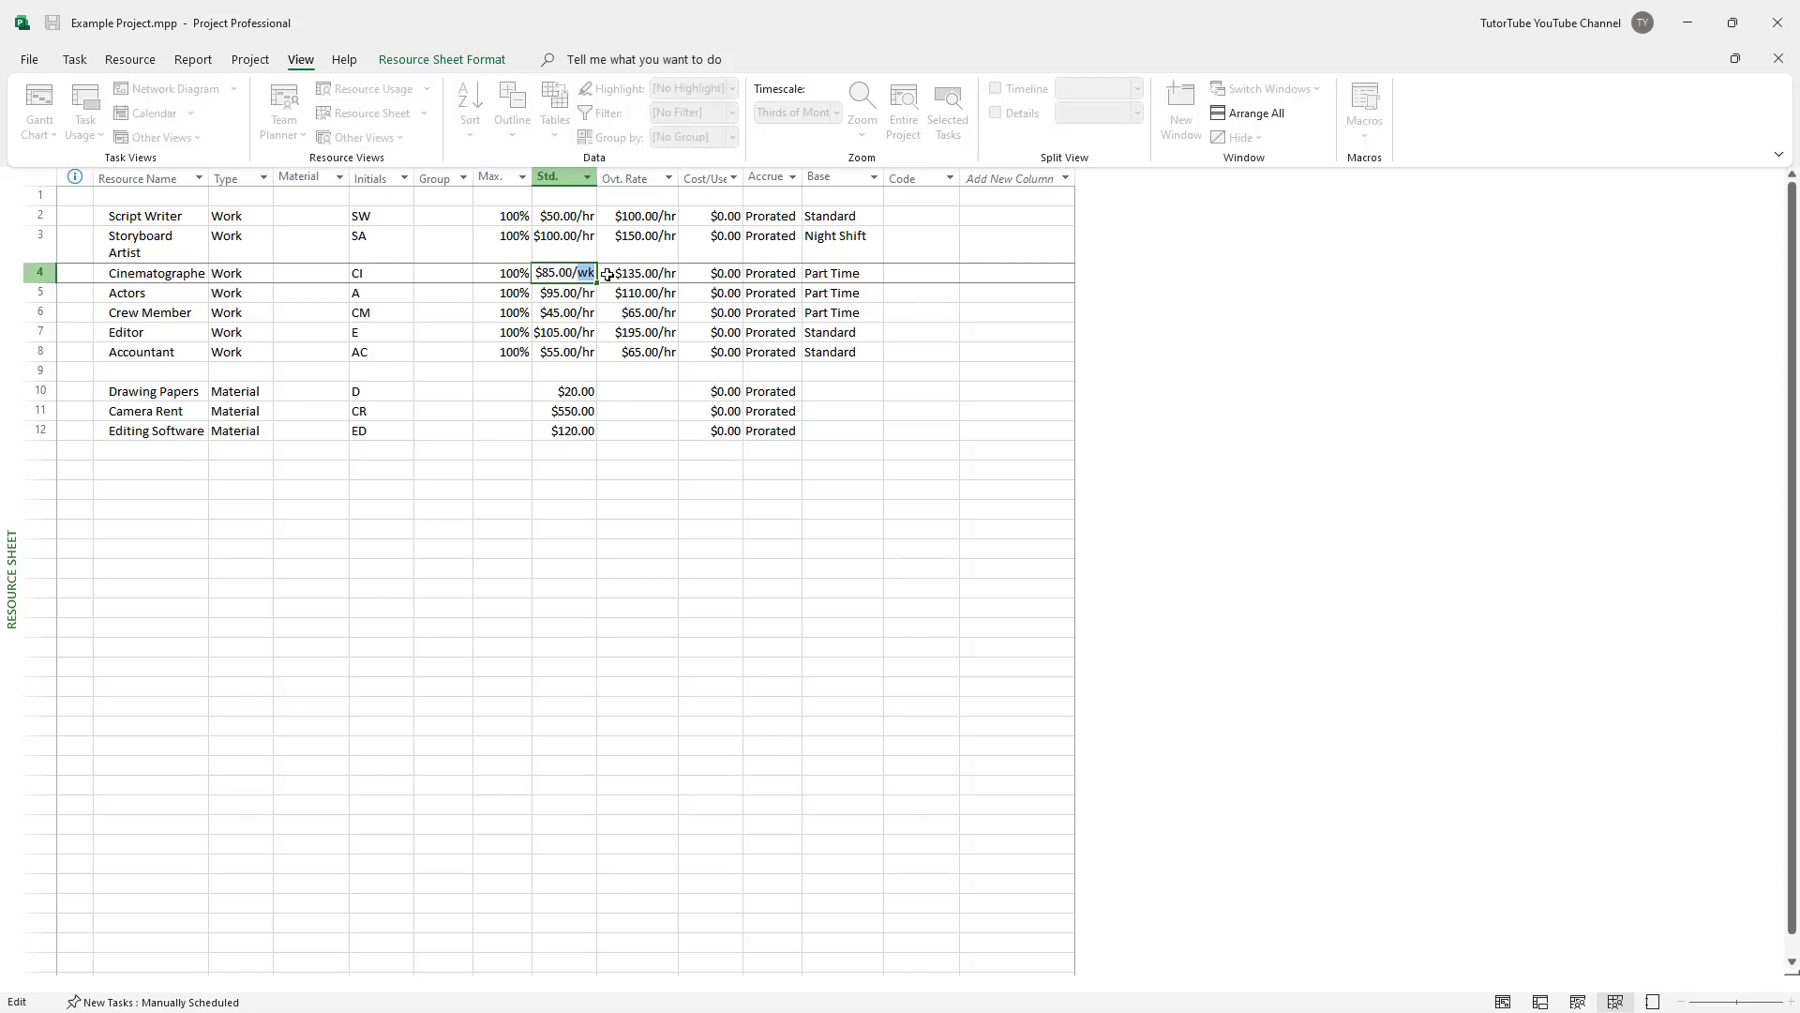
type("month")
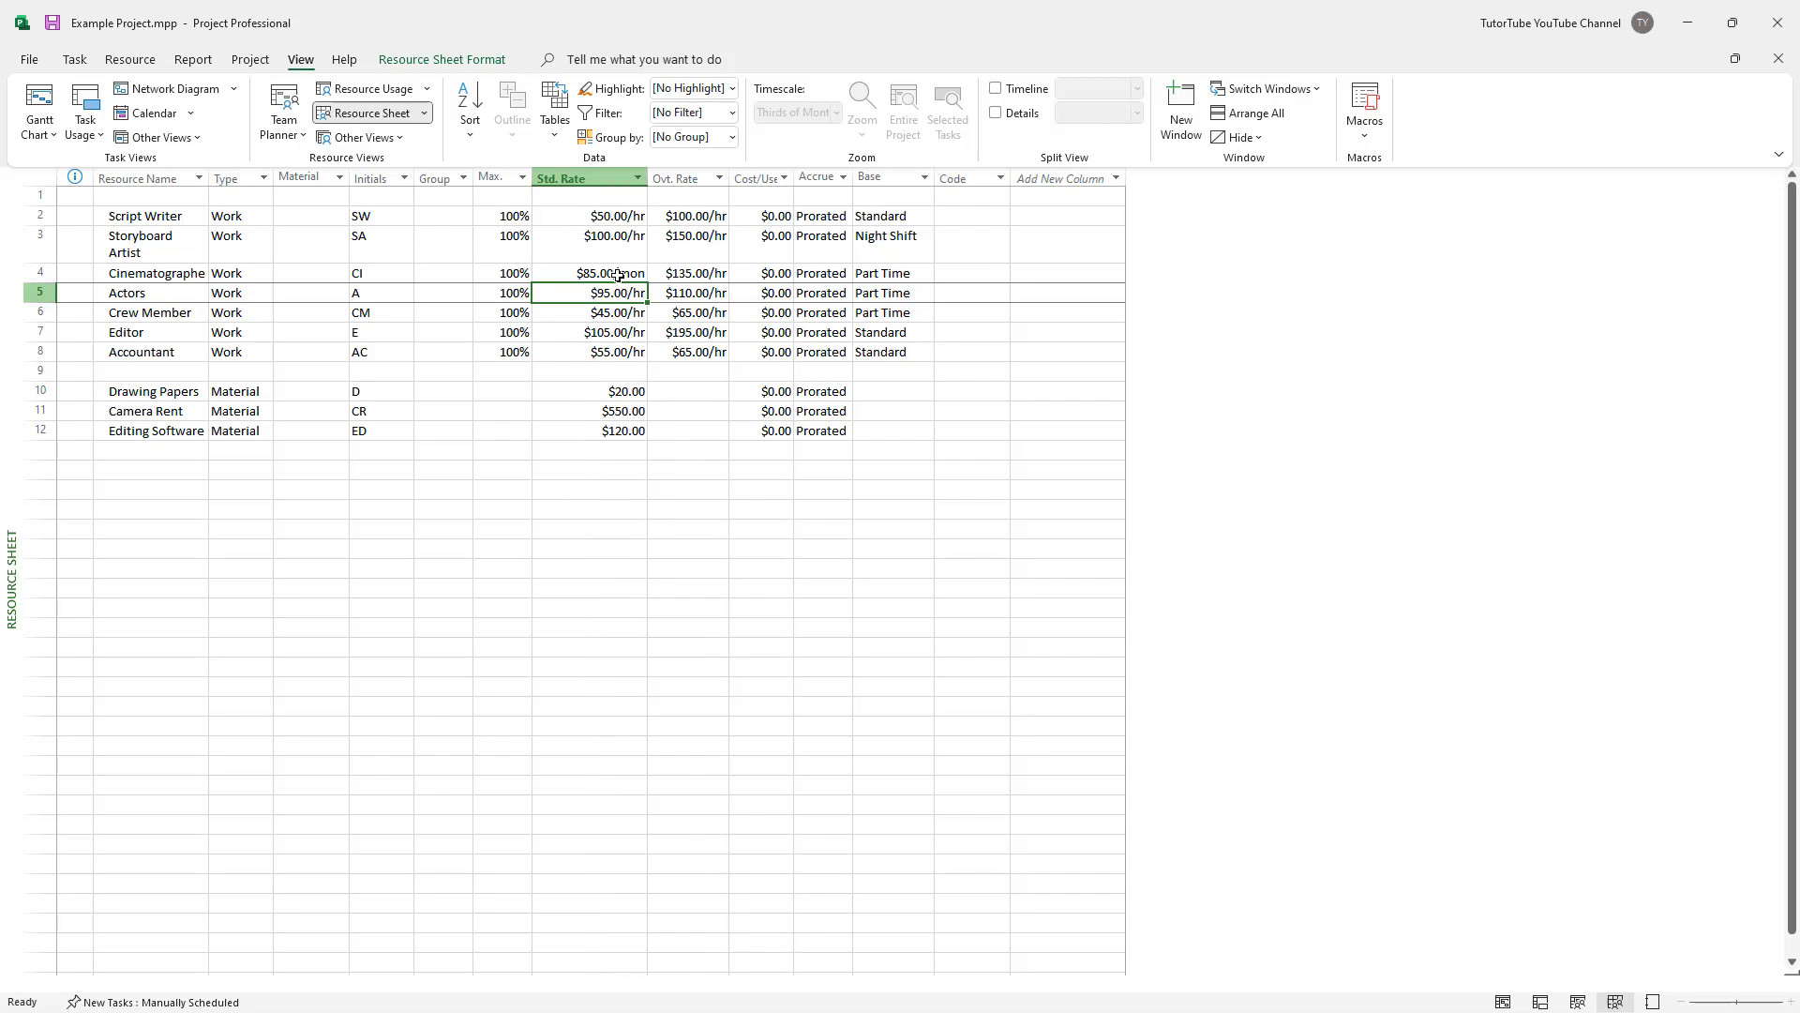
double_click(156, 272)
type("$85.00/h")
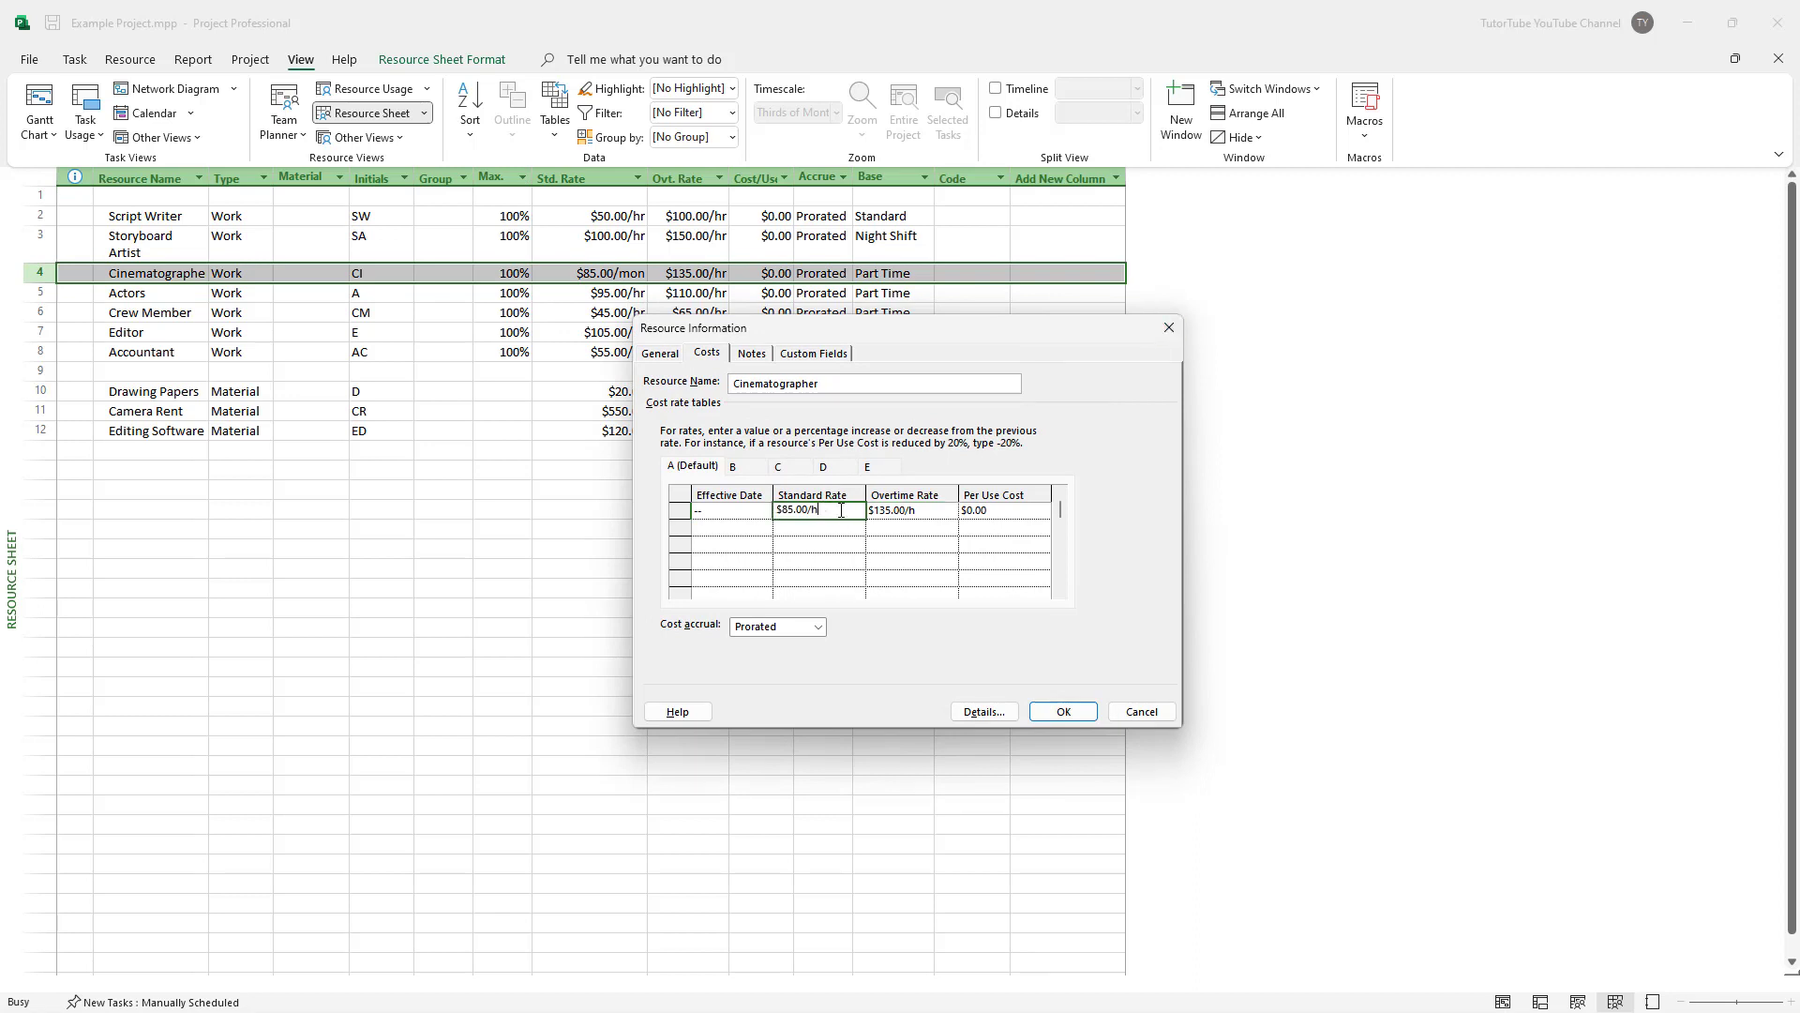
left_click(1061, 710)
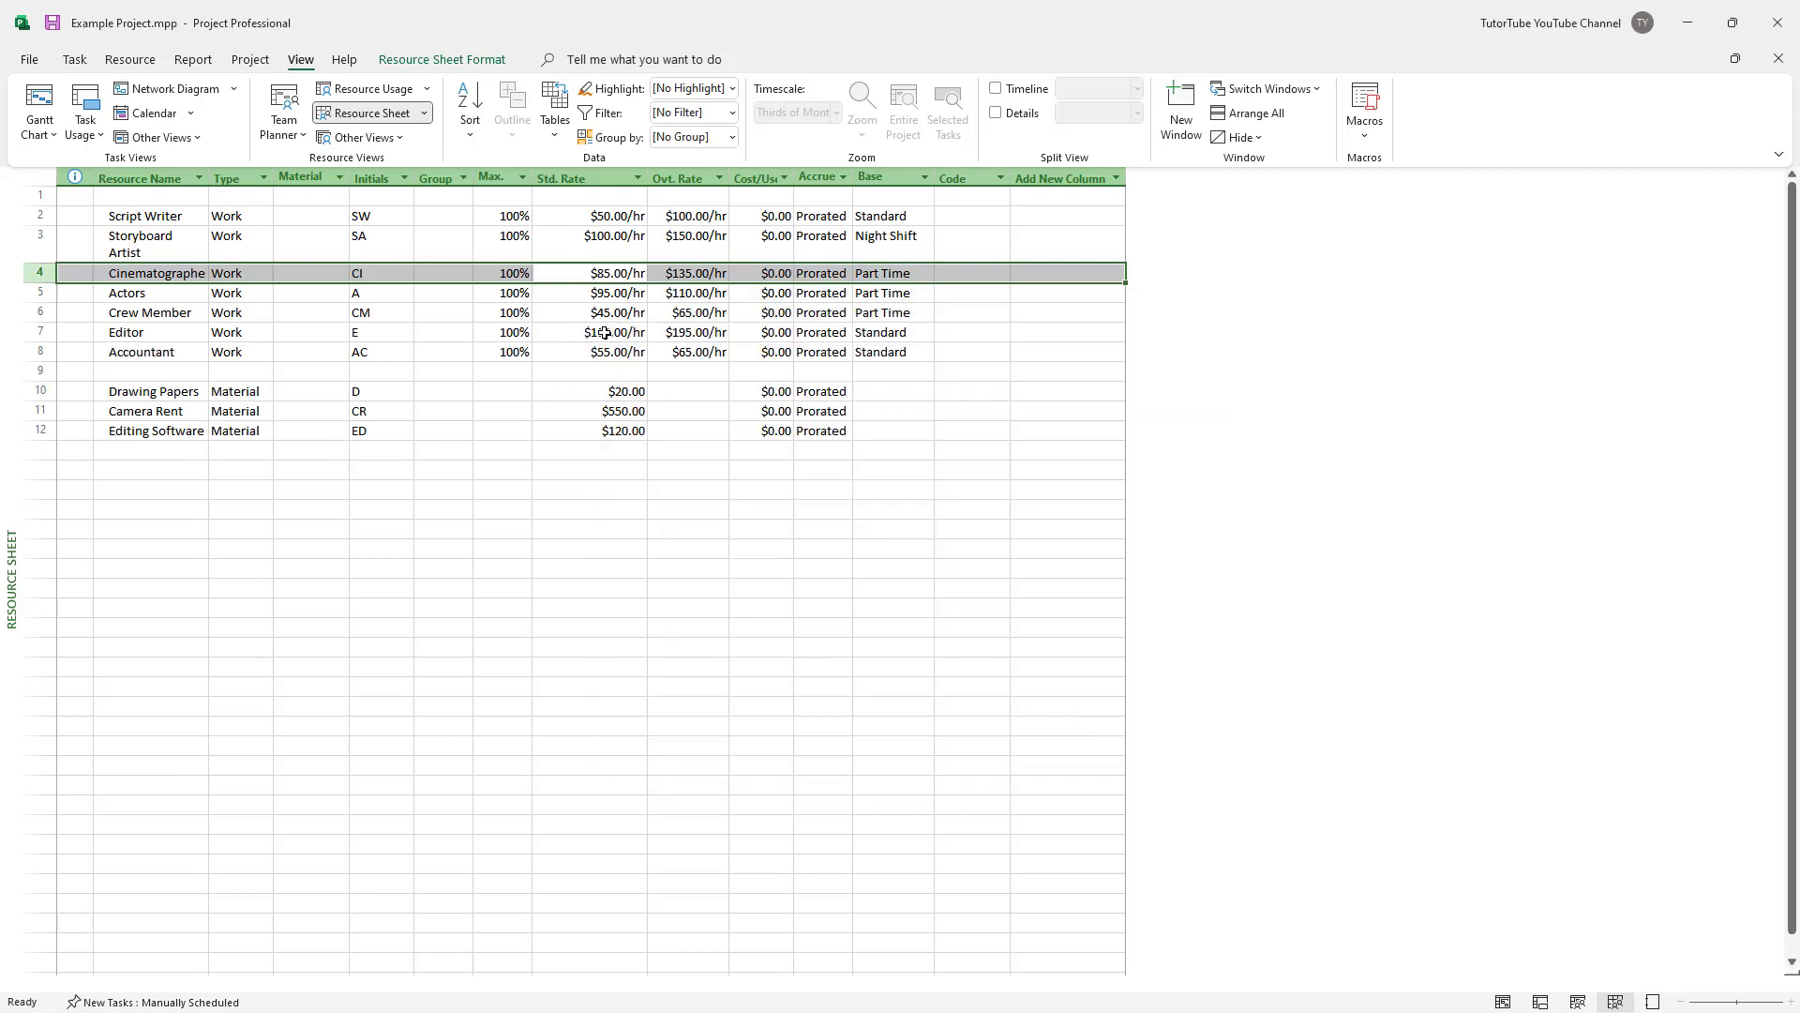
Step: Change the Editor's standard rate from $105.00/hr to 900/week in Resource Information
double_click(125, 332)
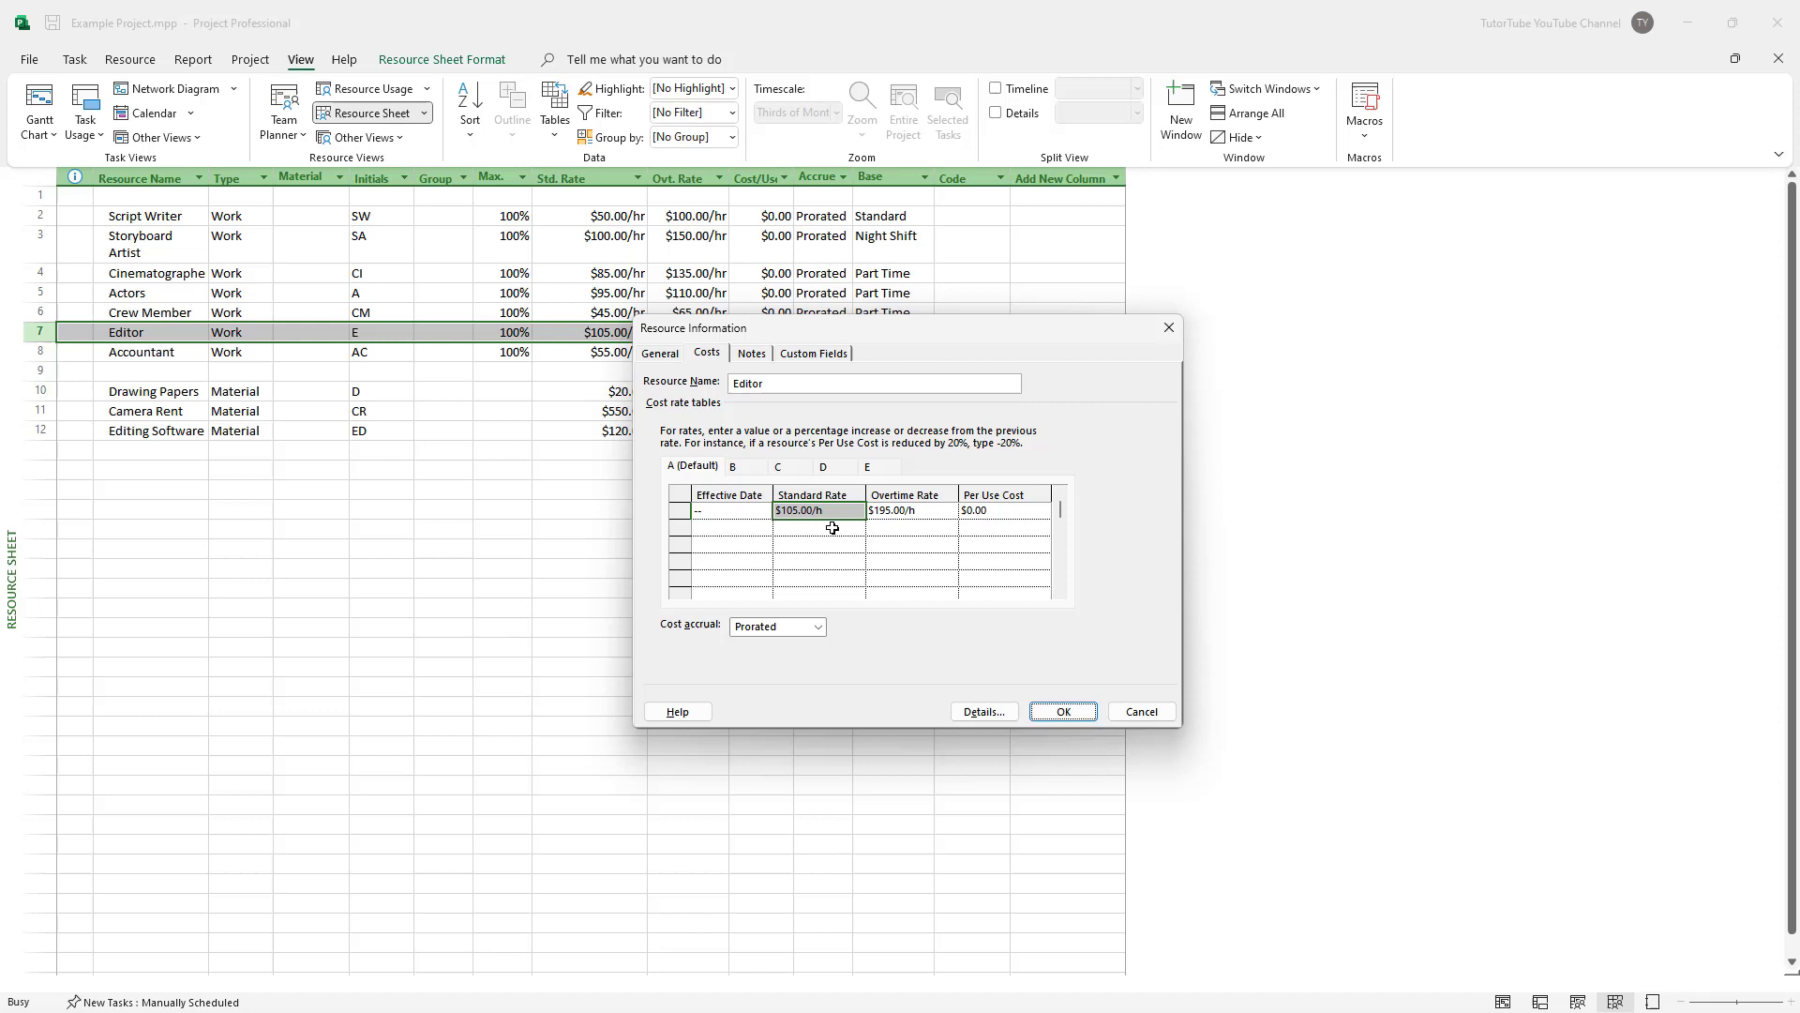
left_click(815, 510)
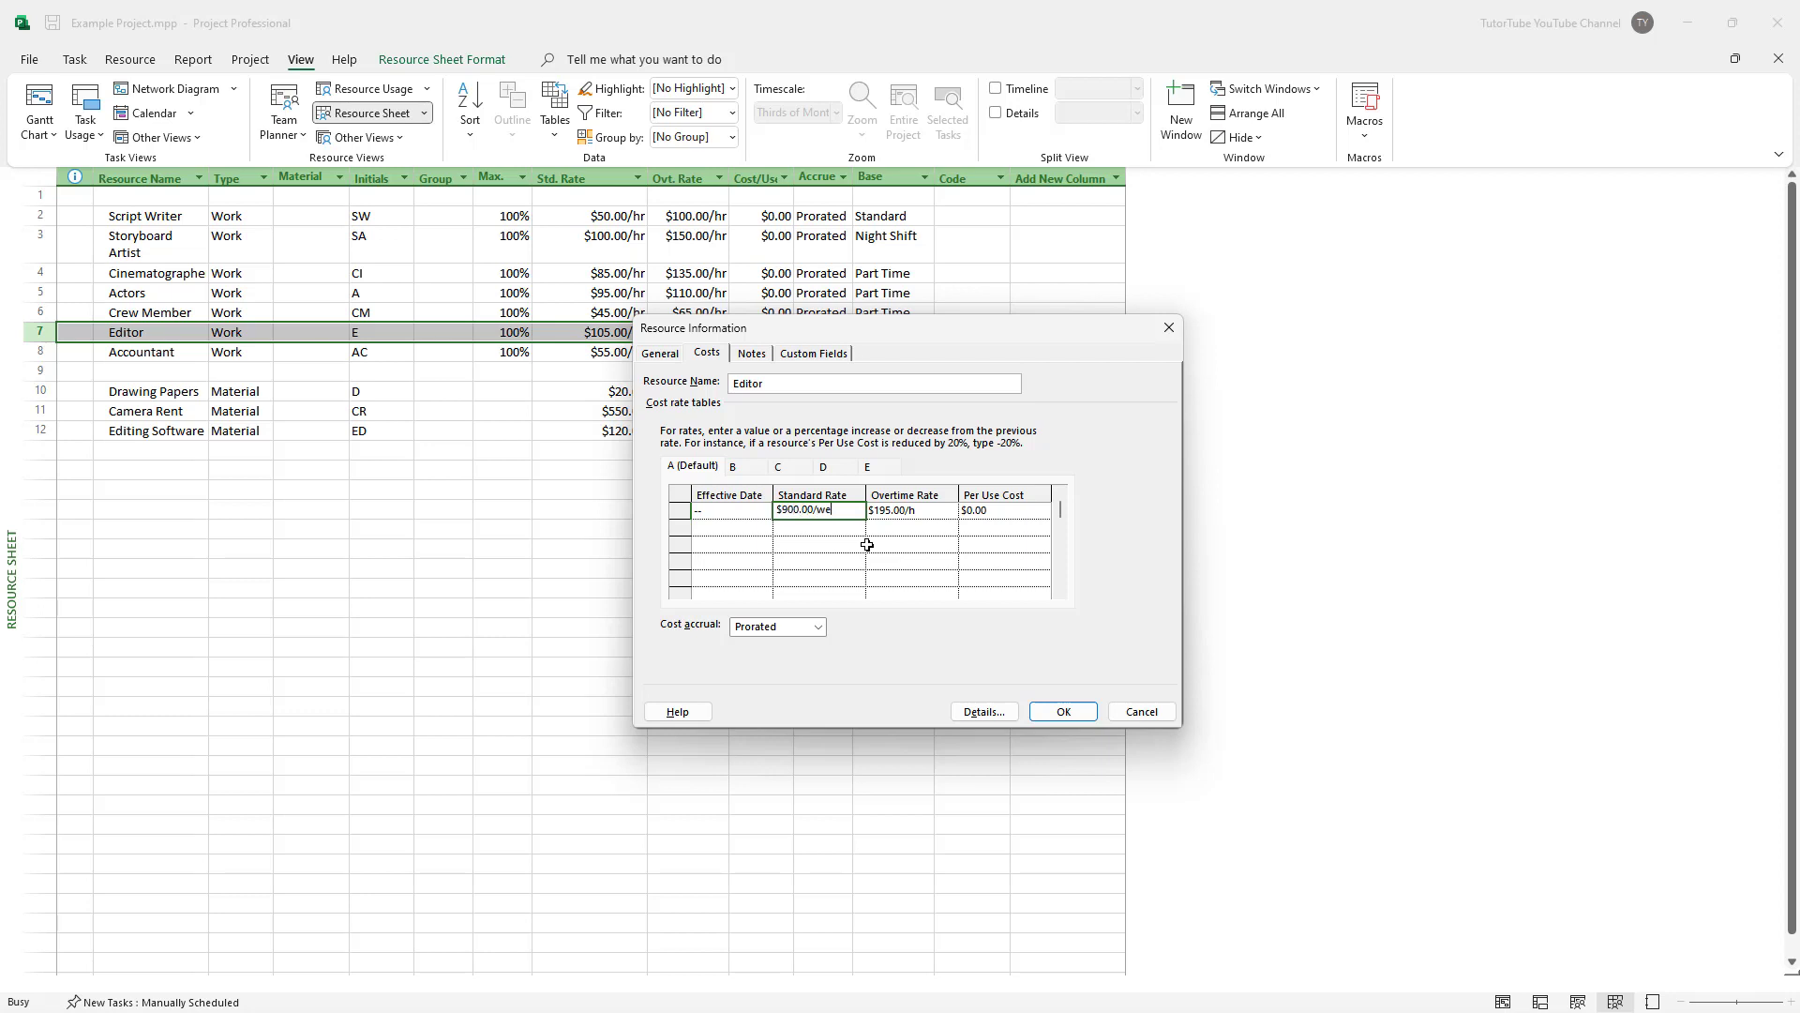
left_click(1060, 710)
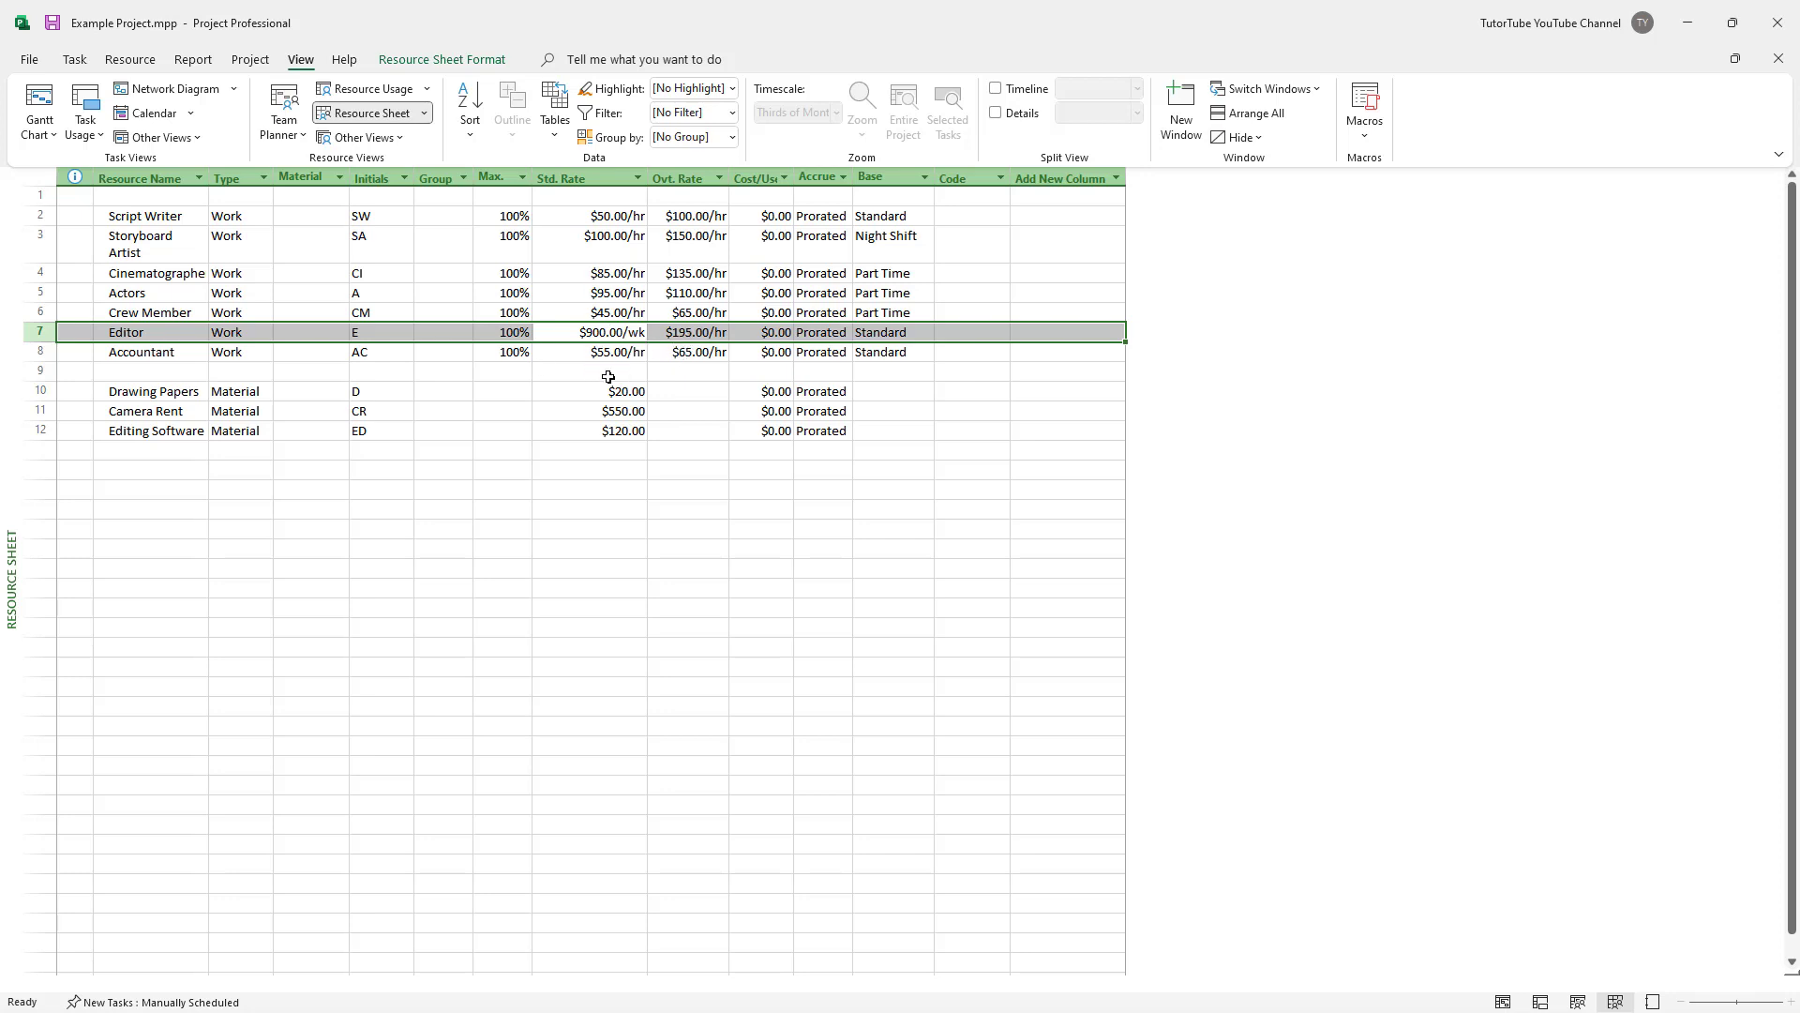
Step: Set the Accountant's standard rate to 12000/year, then reopen its details to verify
double_click(141, 352)
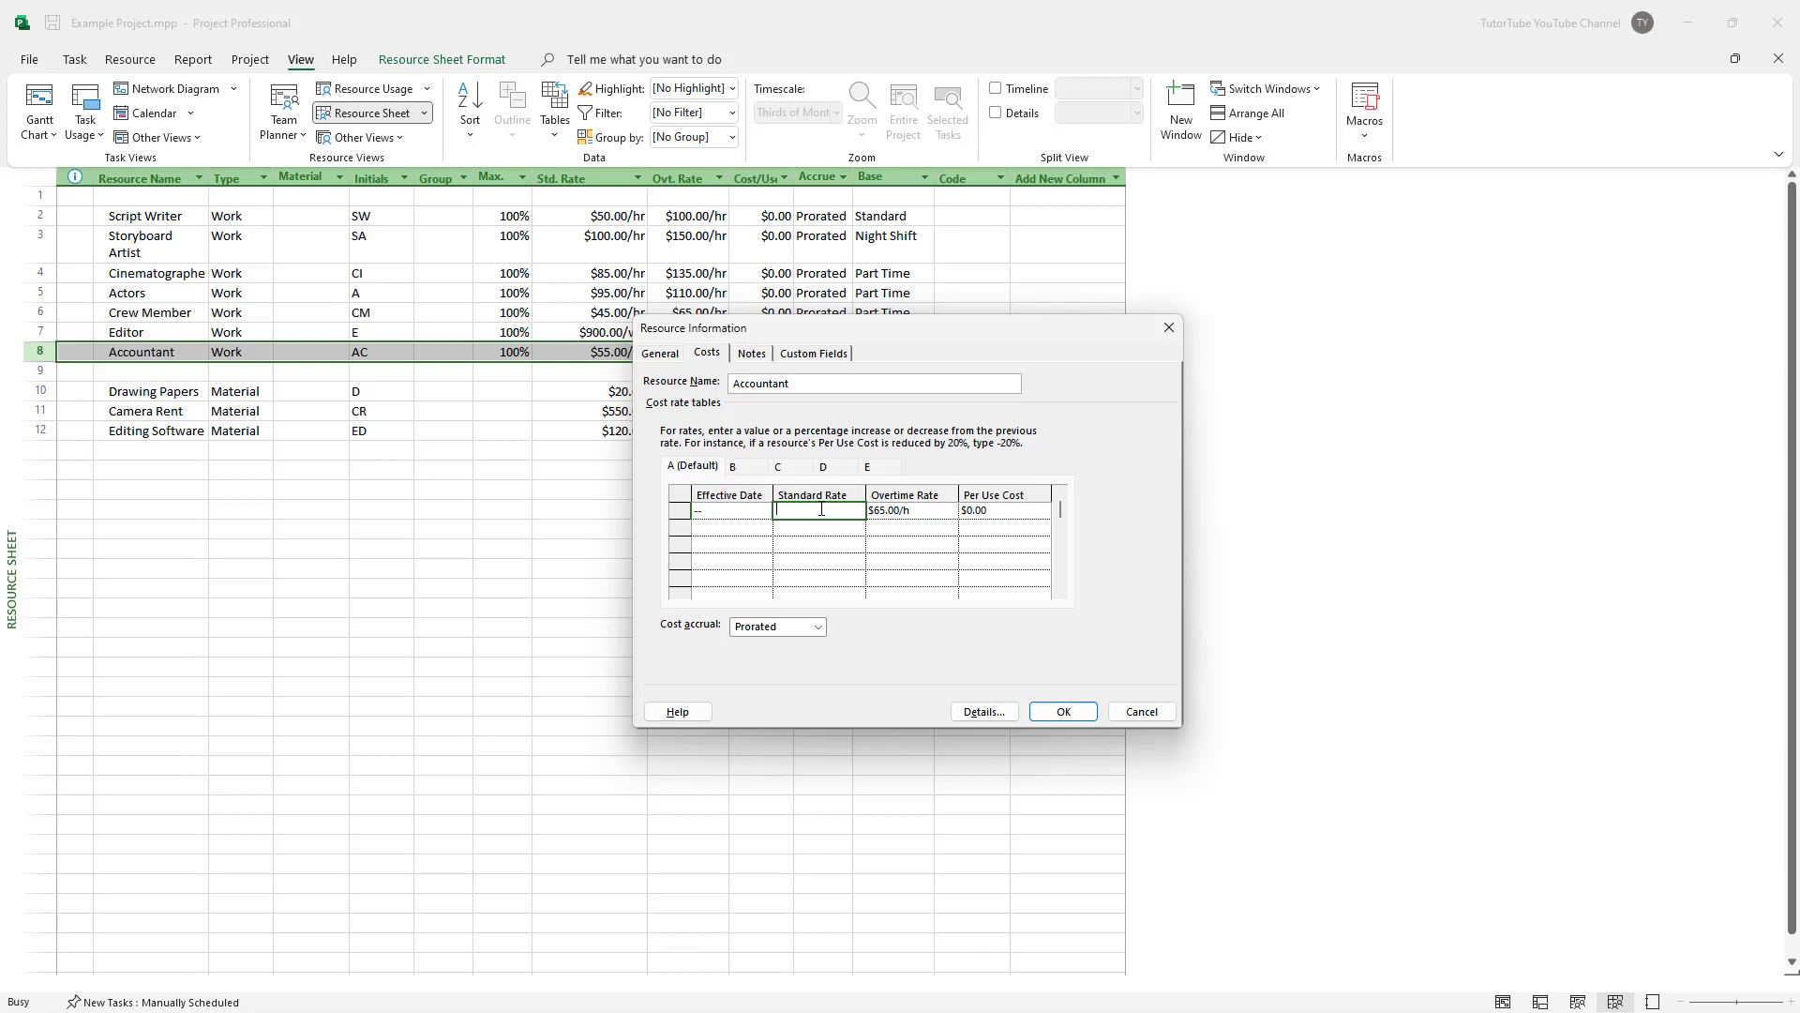
type("12000/year")
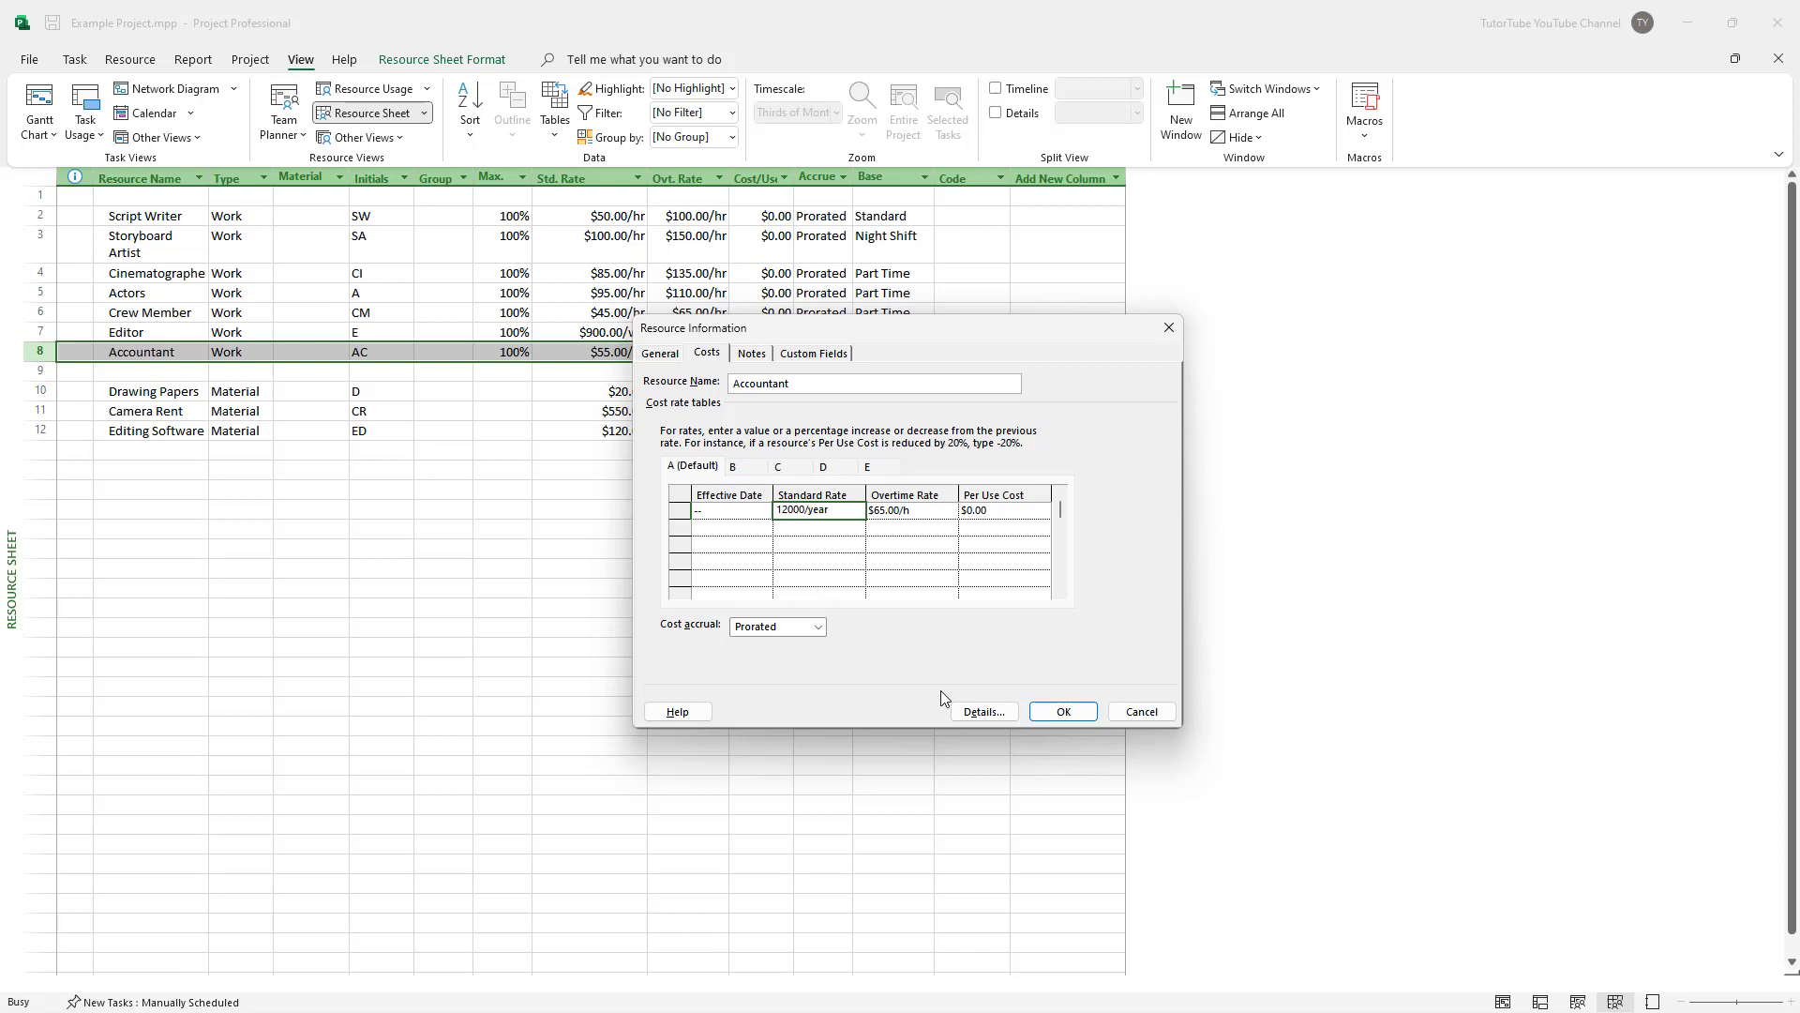
left_click(1061, 711)
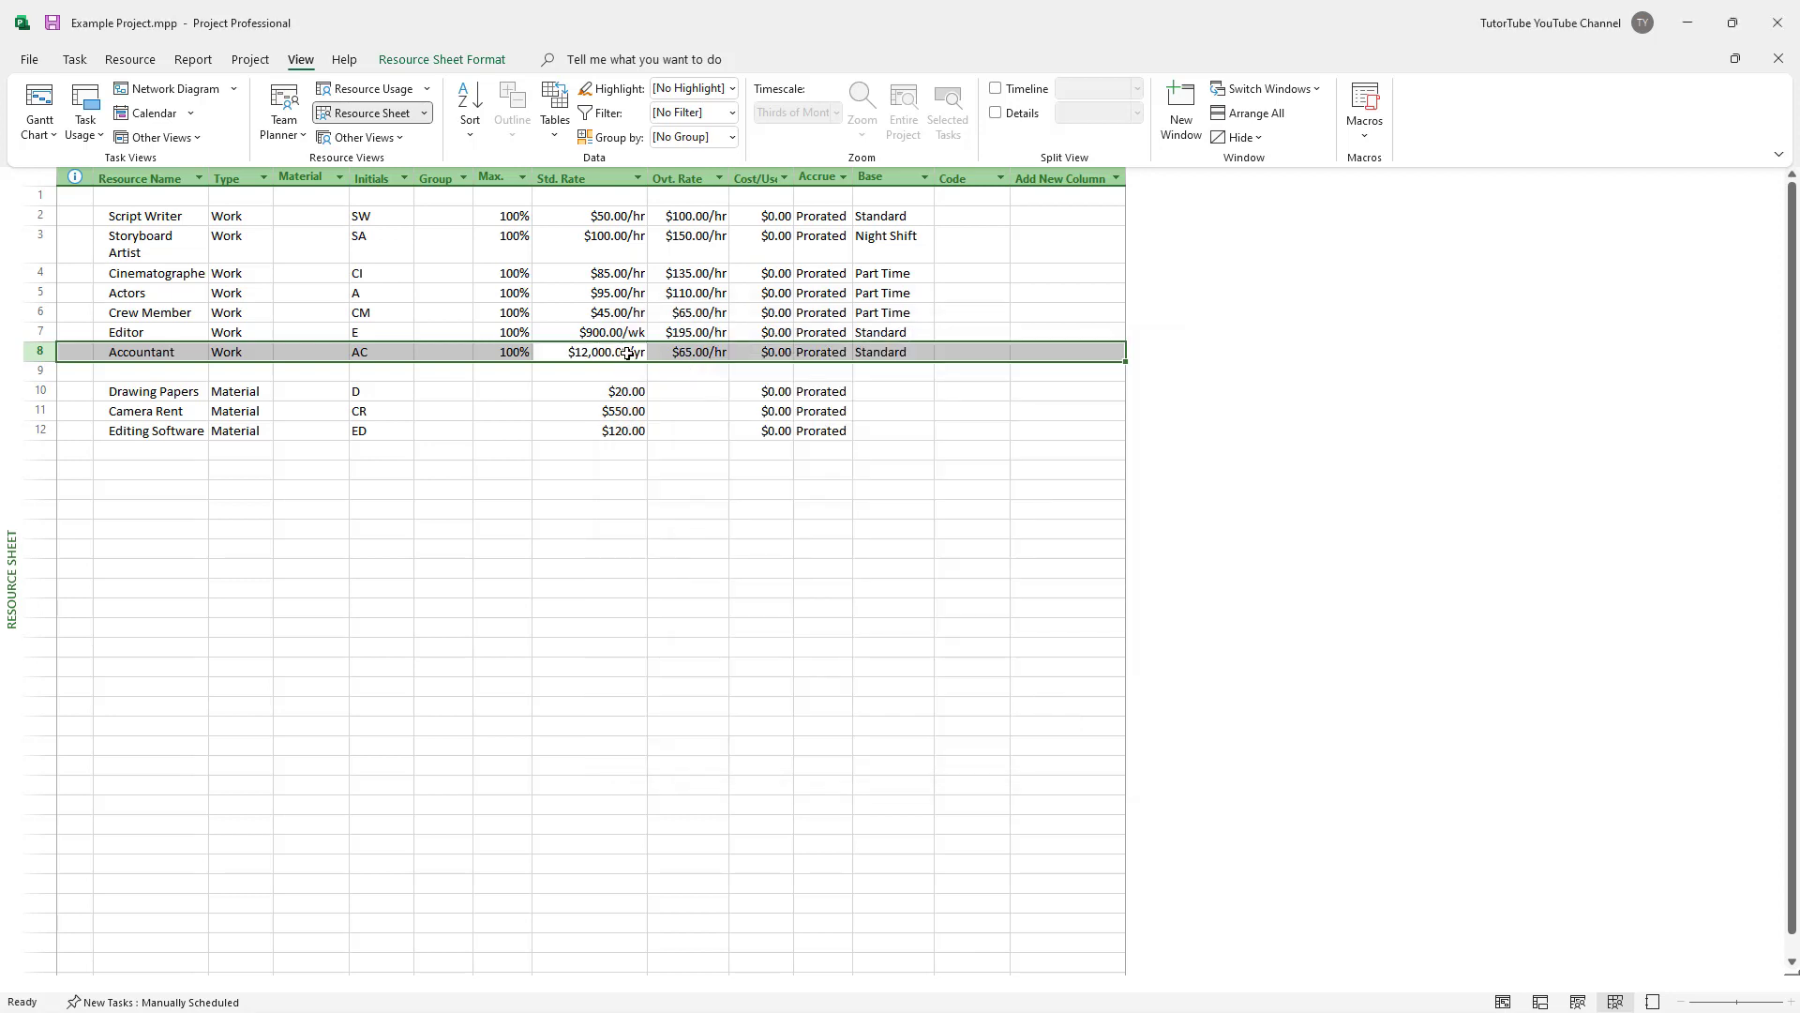
double_click(140, 352)
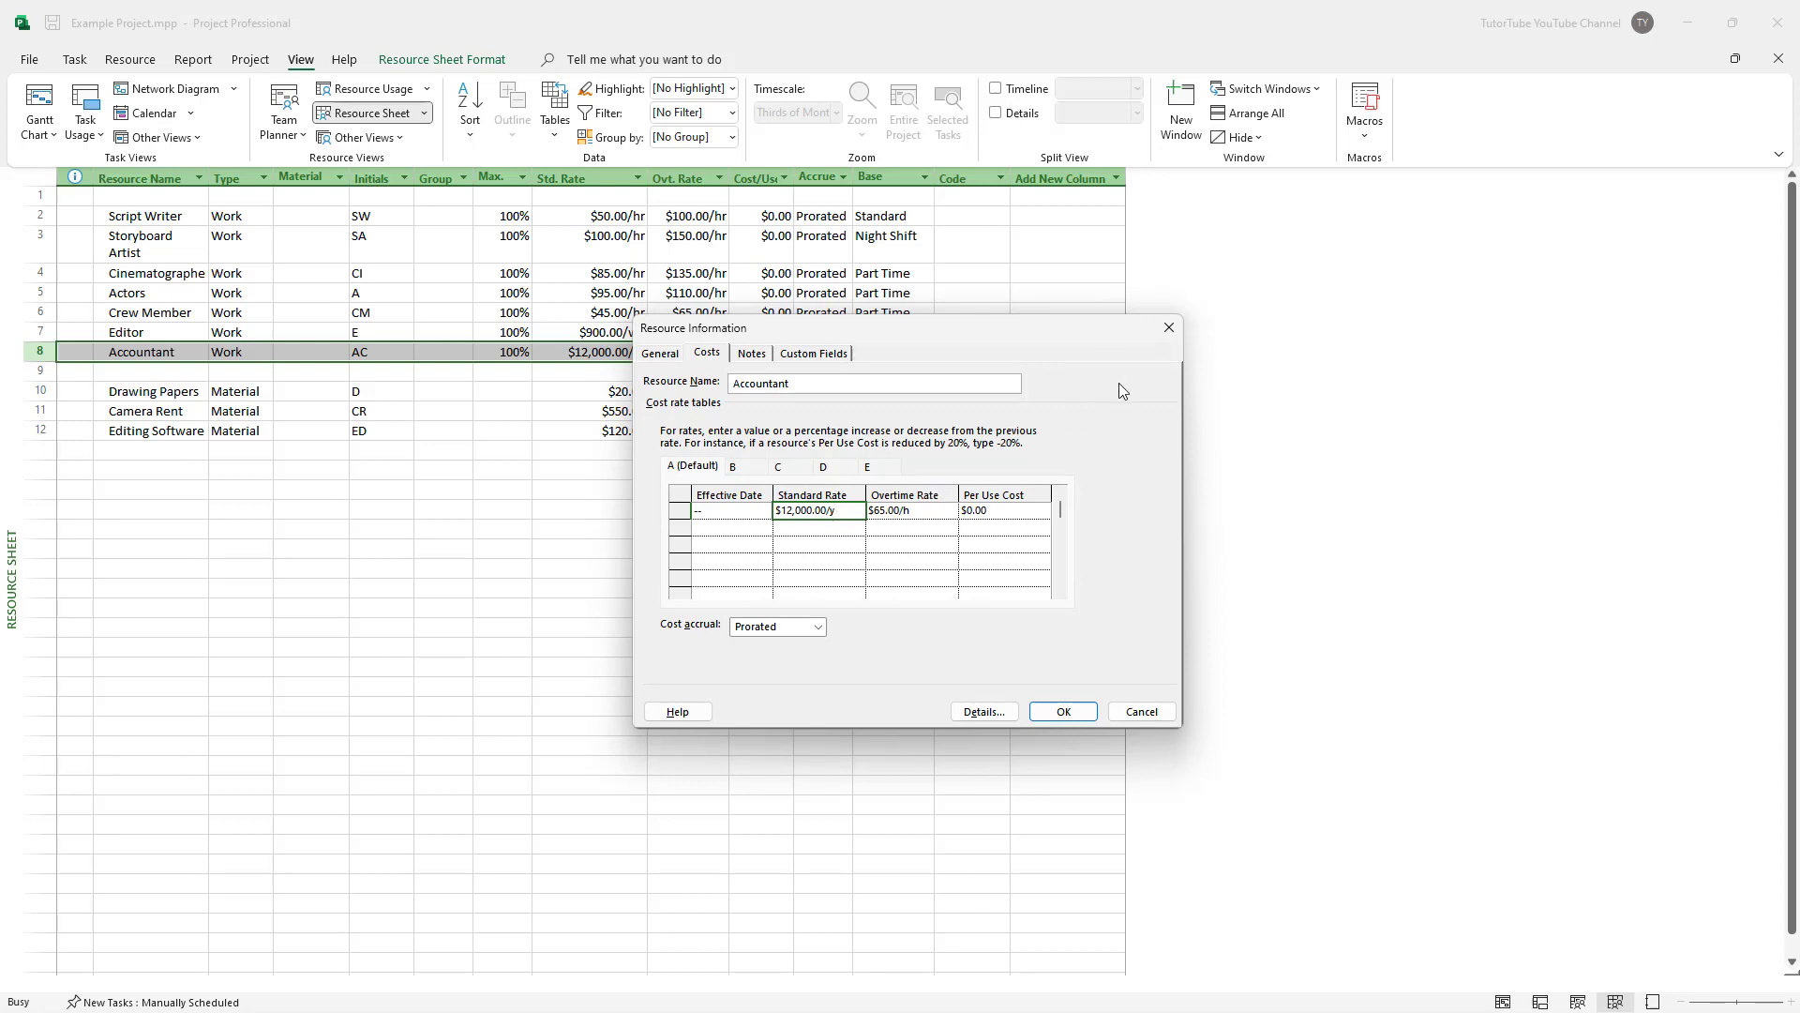
Step: Dismiss the Accountant's Resource Information dialog and click back onto the Resource Sheet
left_click(1061, 711)
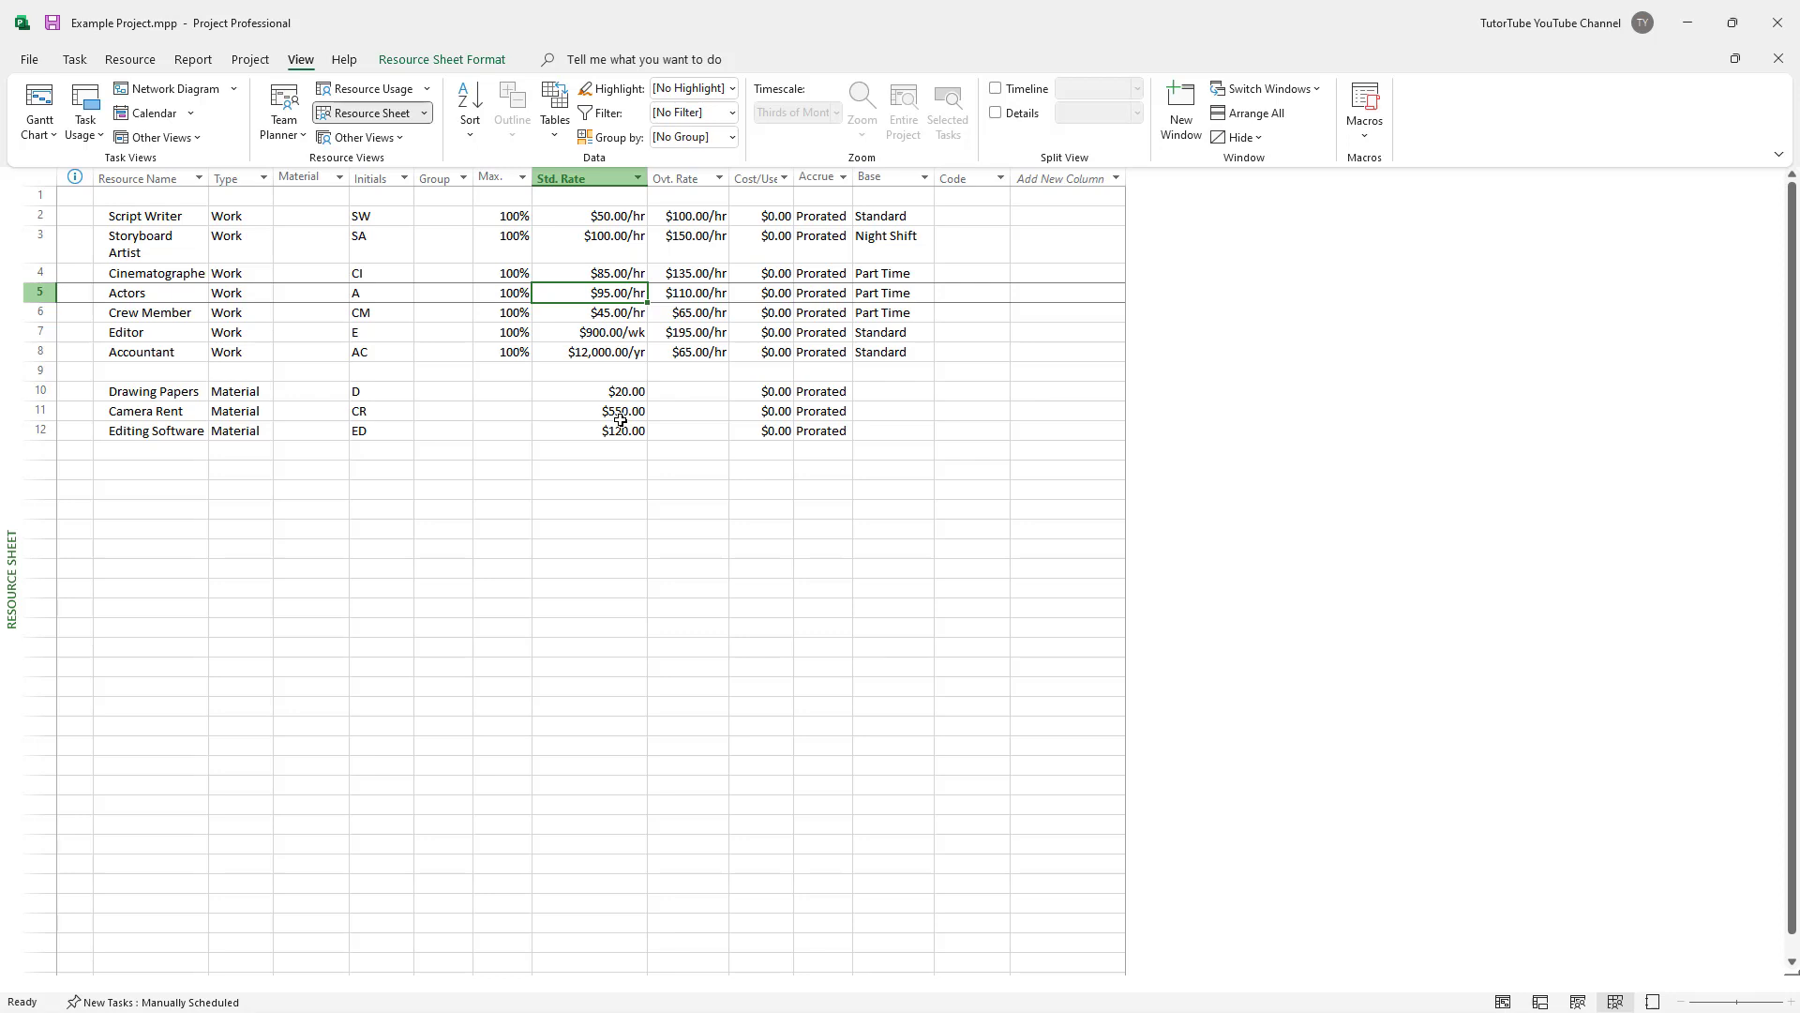
left_click(687, 390)
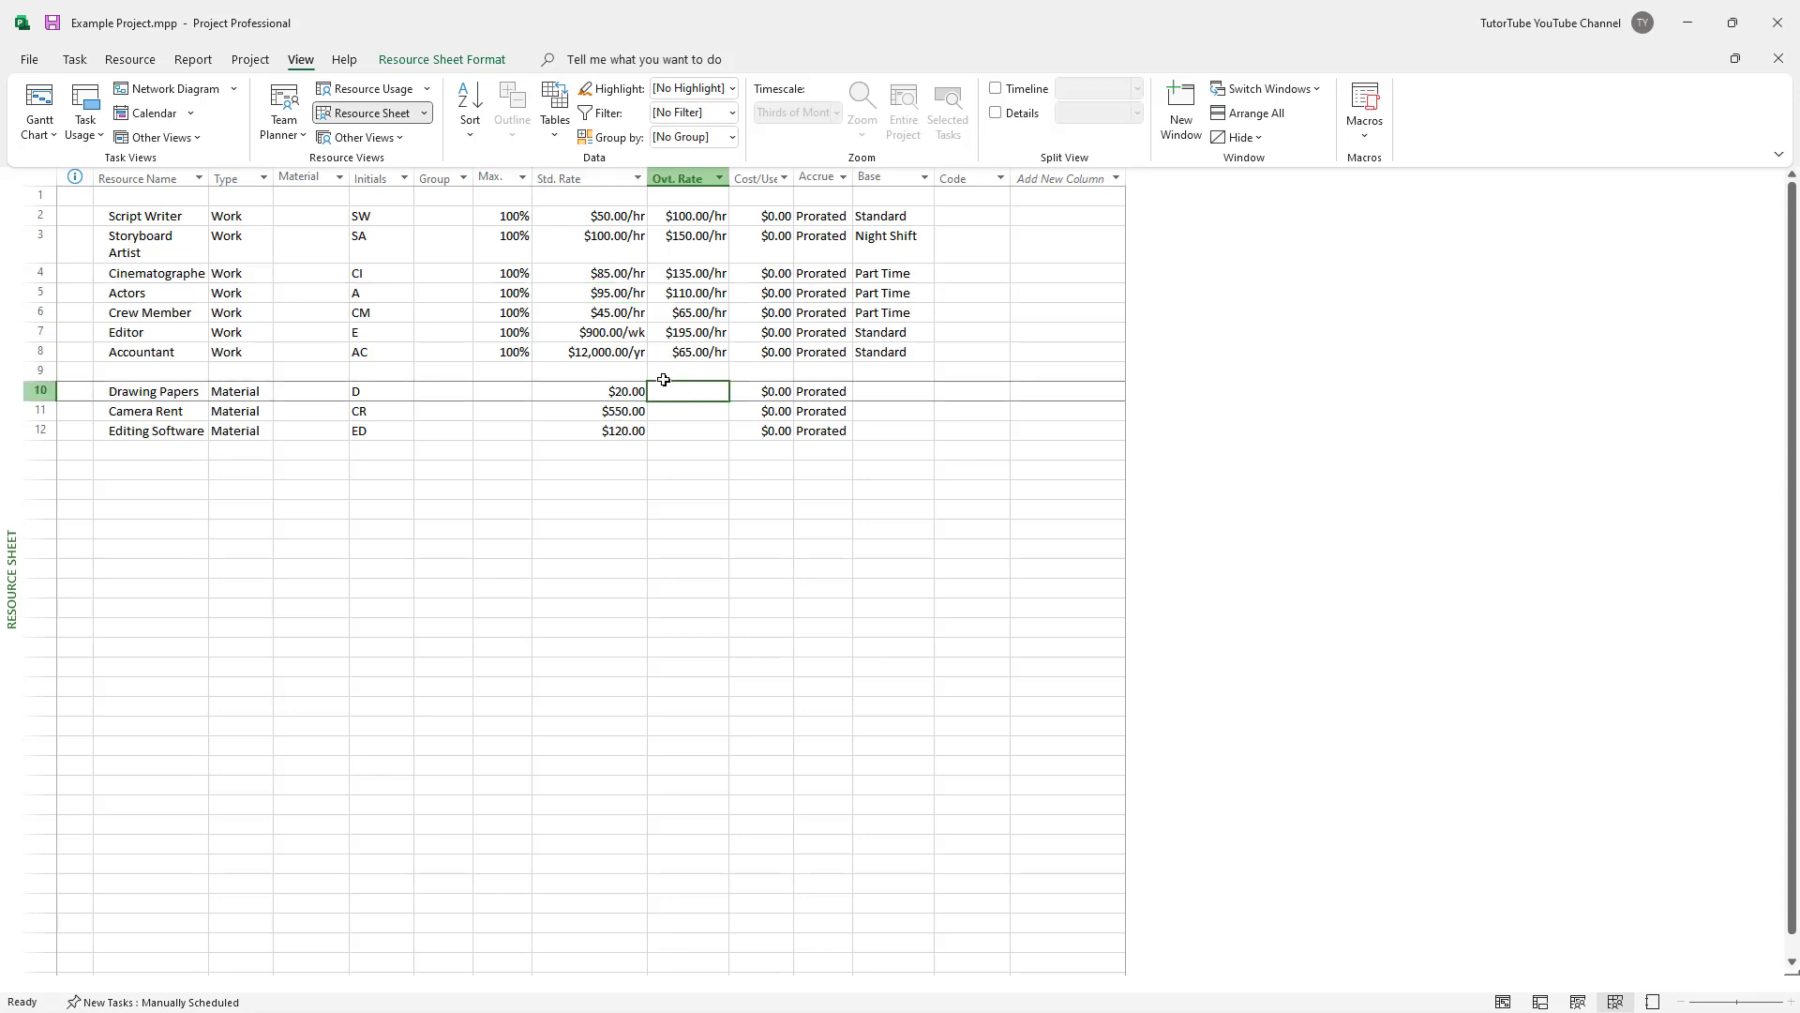